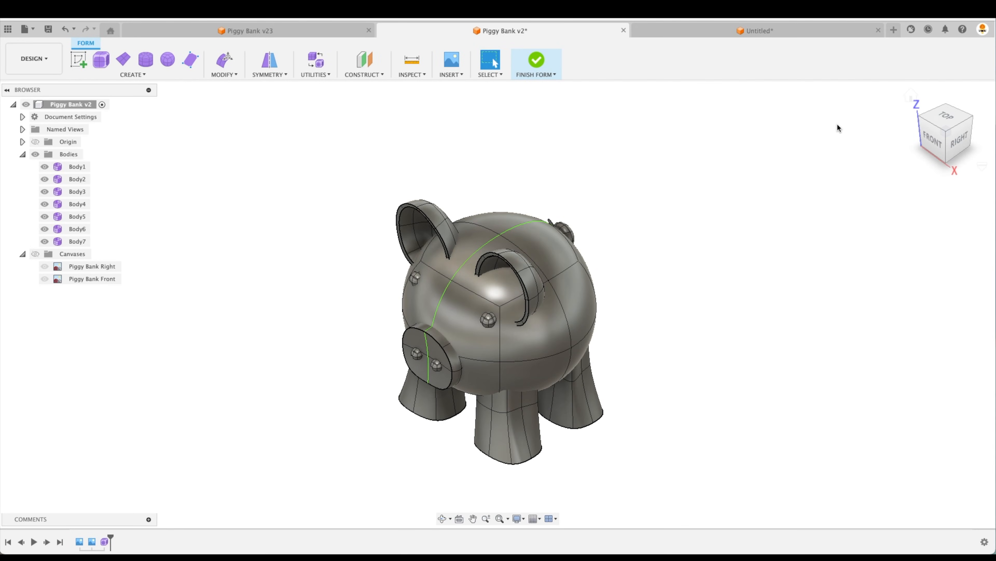
mouse_move(526, 124)
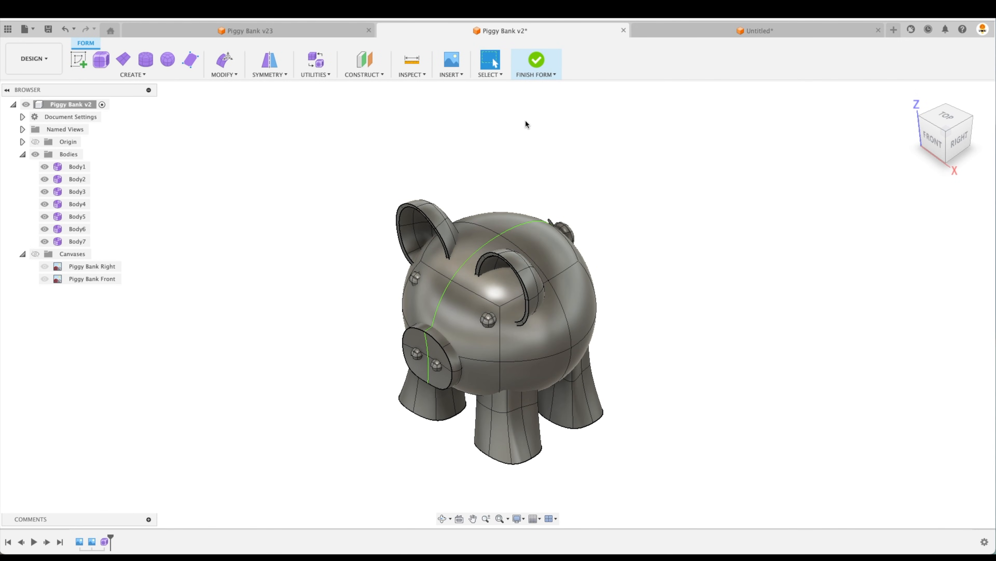
Finish the T-spline form so the piggy bank becomes solid bodies
click(535, 59)
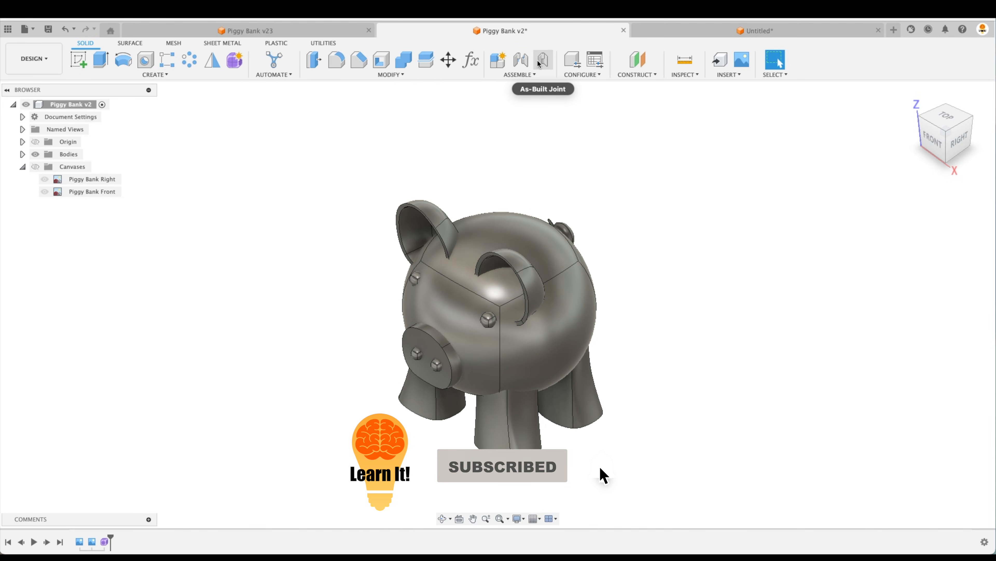
mouse_move(258, 110)
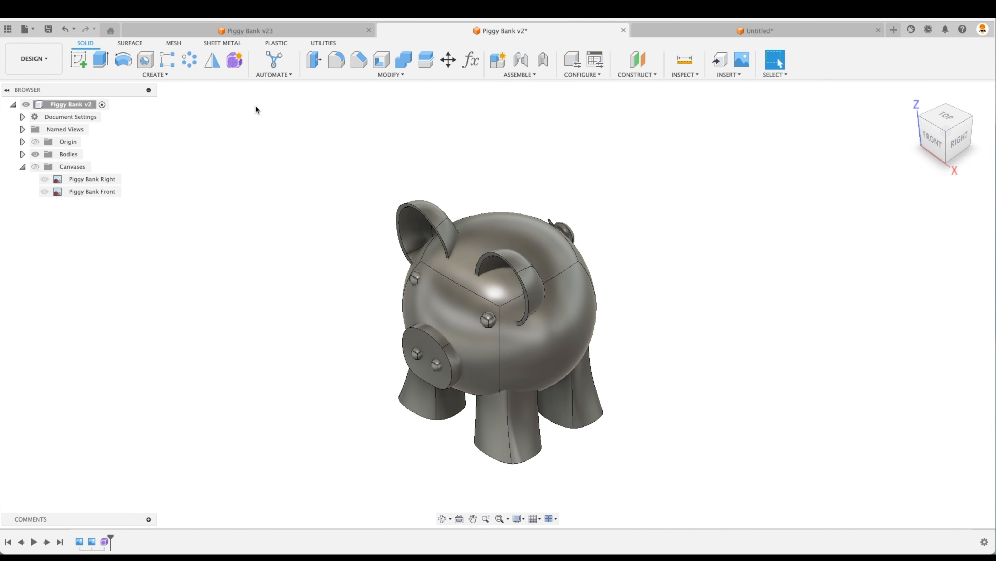
mouse_move(276, 132)
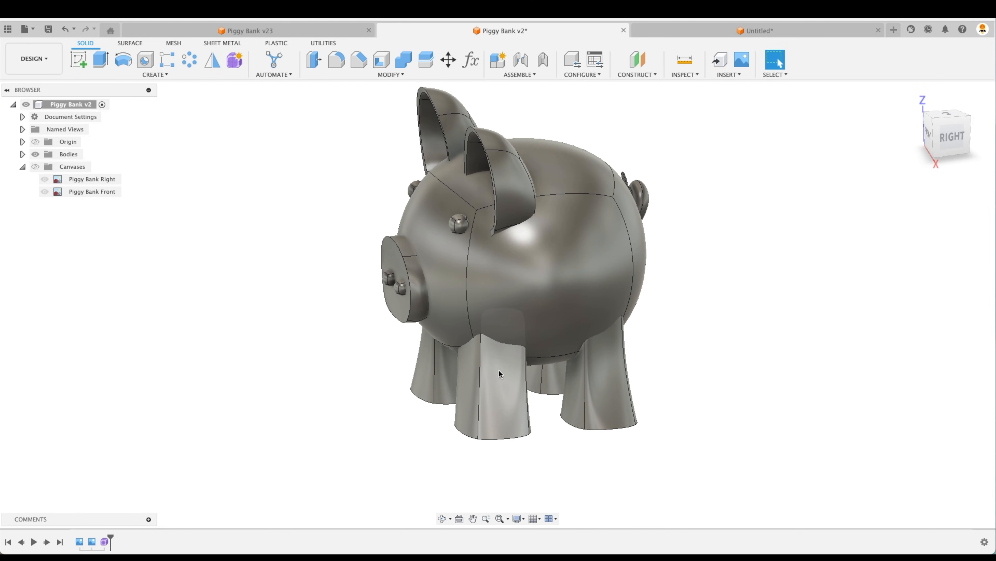
mouse_move(472, 363)
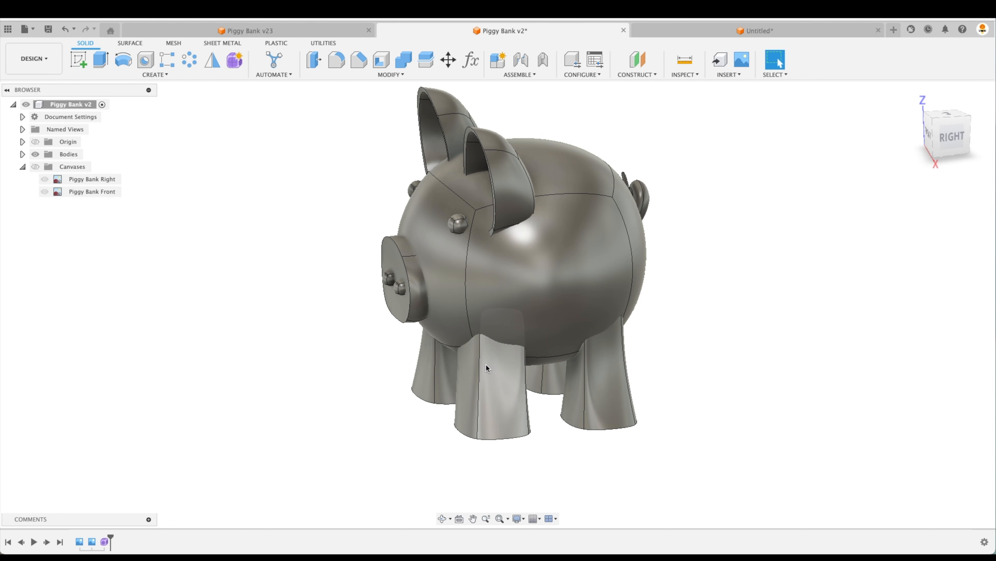
mouse_move(492, 381)
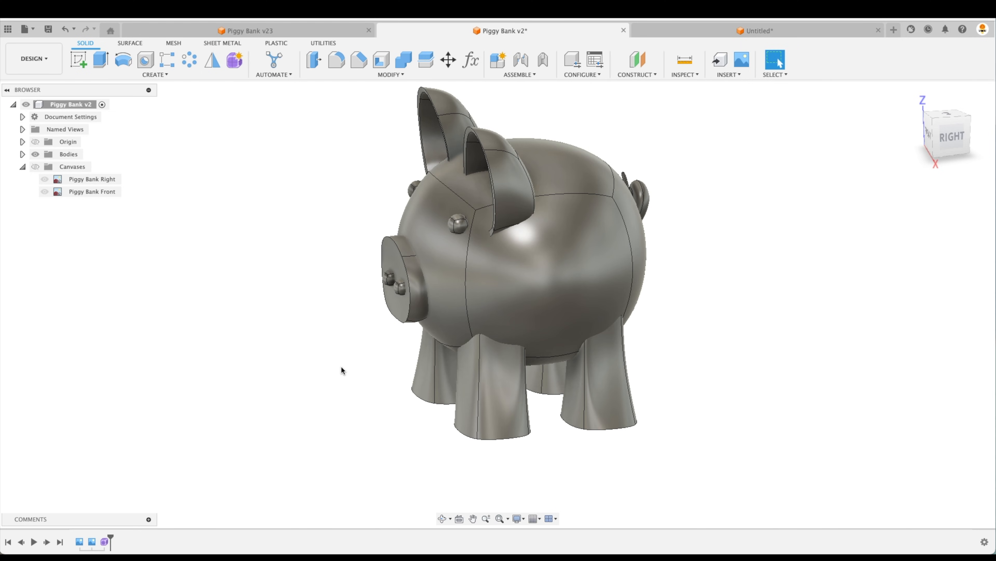
mouse_move(756, 243)
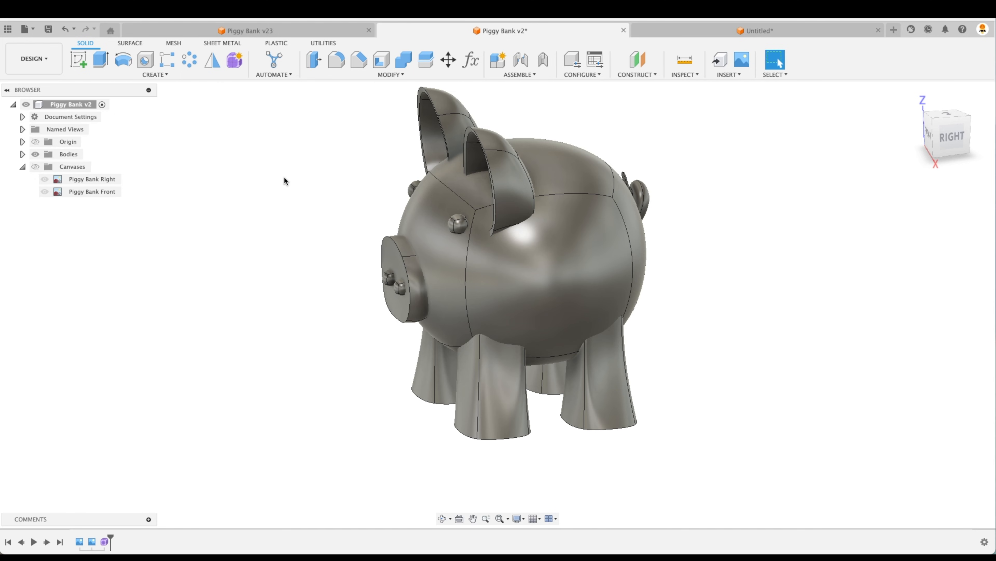
mouse_move(403, 59)
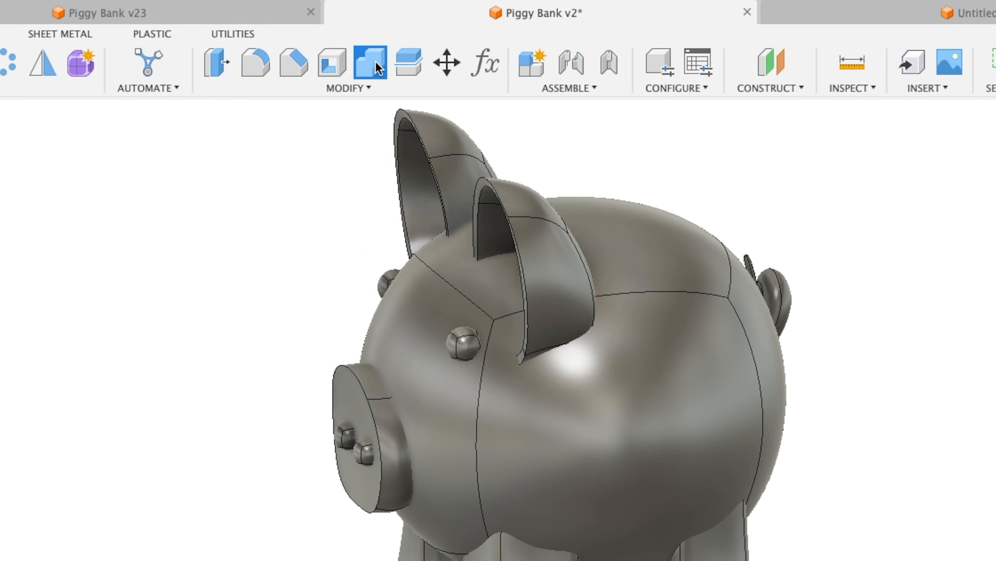
Cut the front leg's shape out of the main body with Combine, keeping the leg as a tool body
click(373, 62)
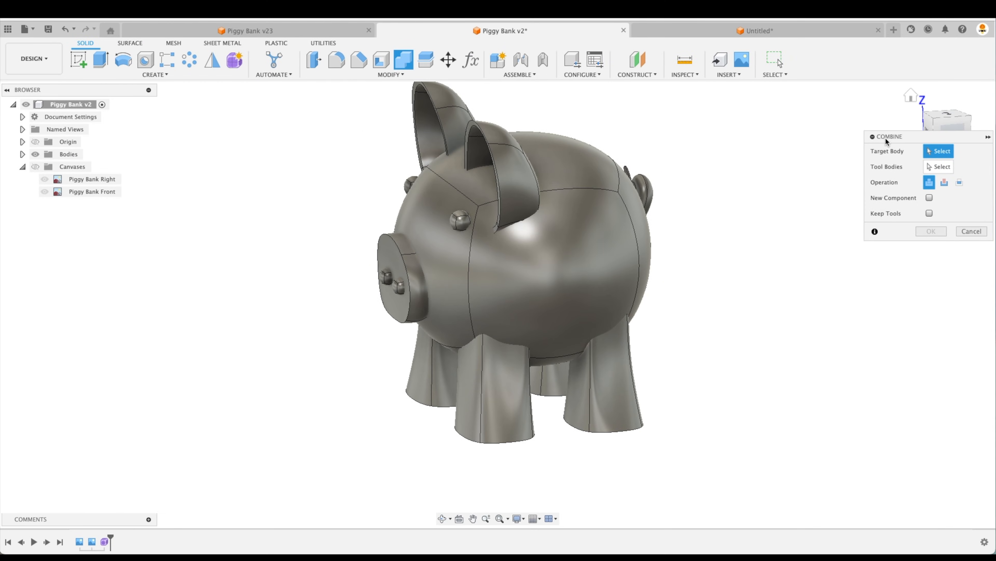
mouse_move(795, 338)
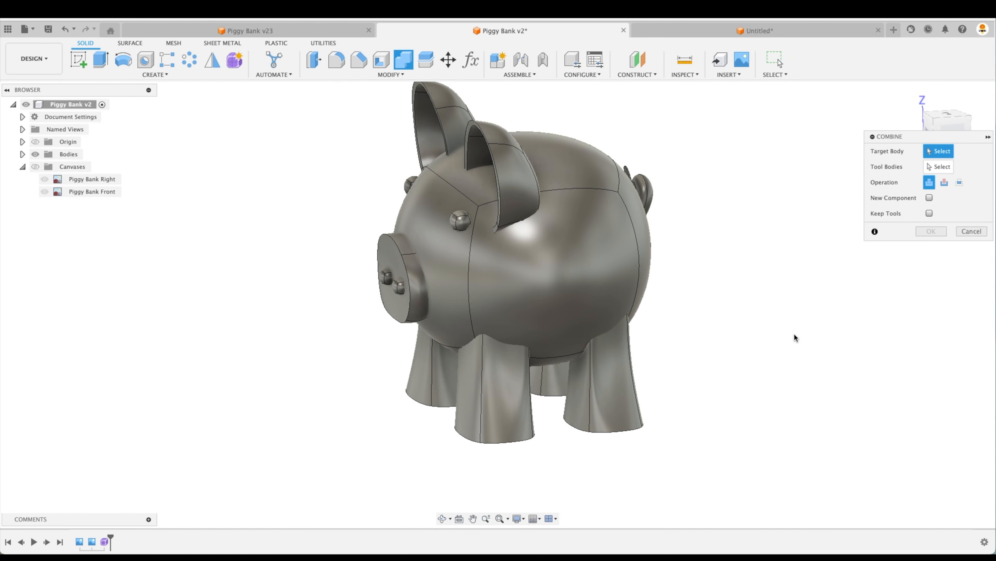
mouse_move(895, 170)
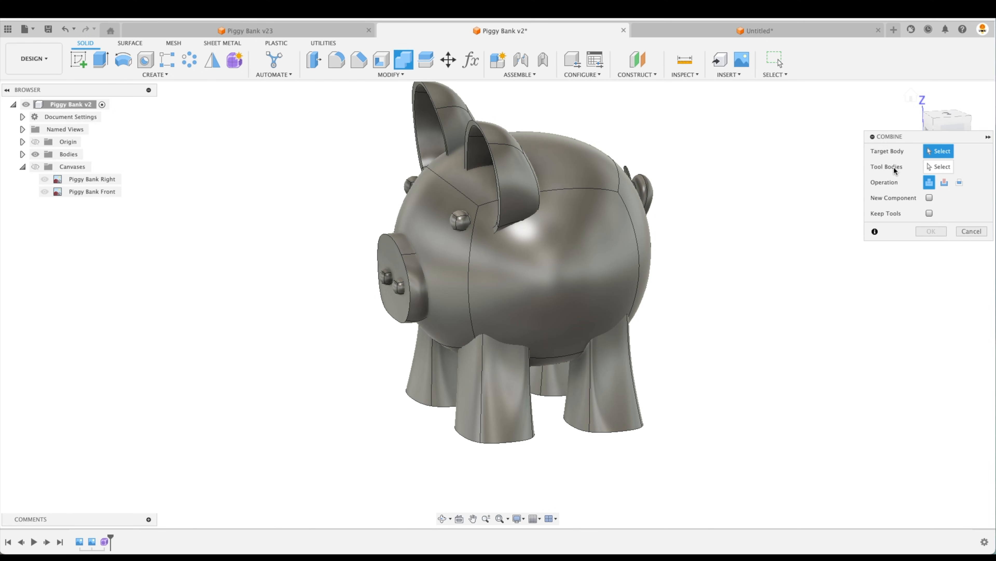
mouse_move(791, 272)
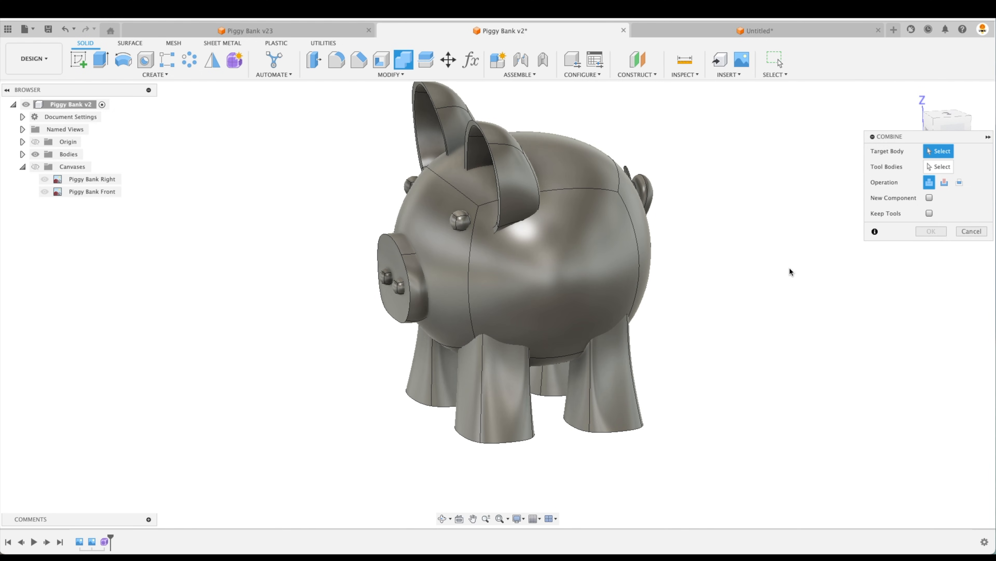
mouse_move(713, 398)
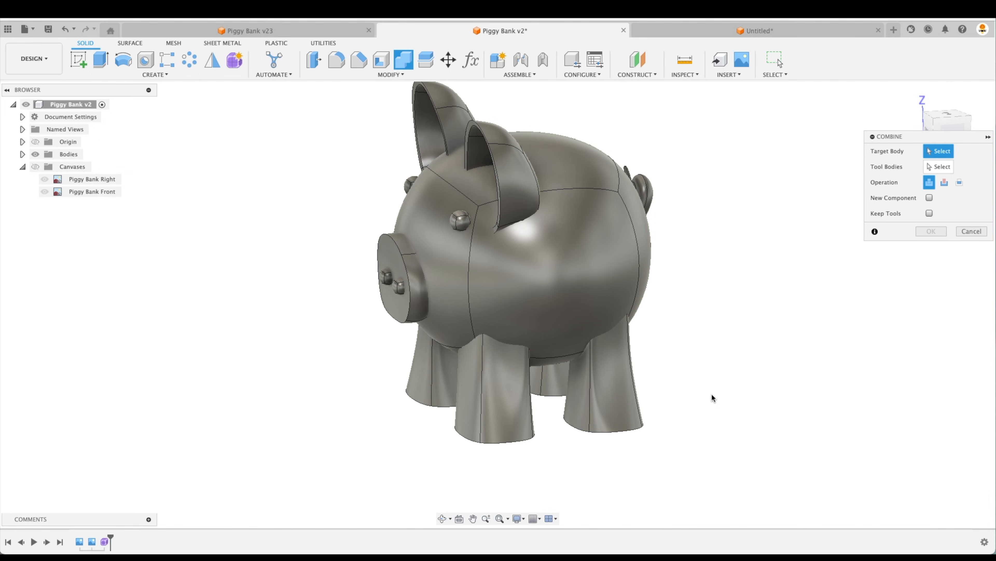
mouse_move(499, 399)
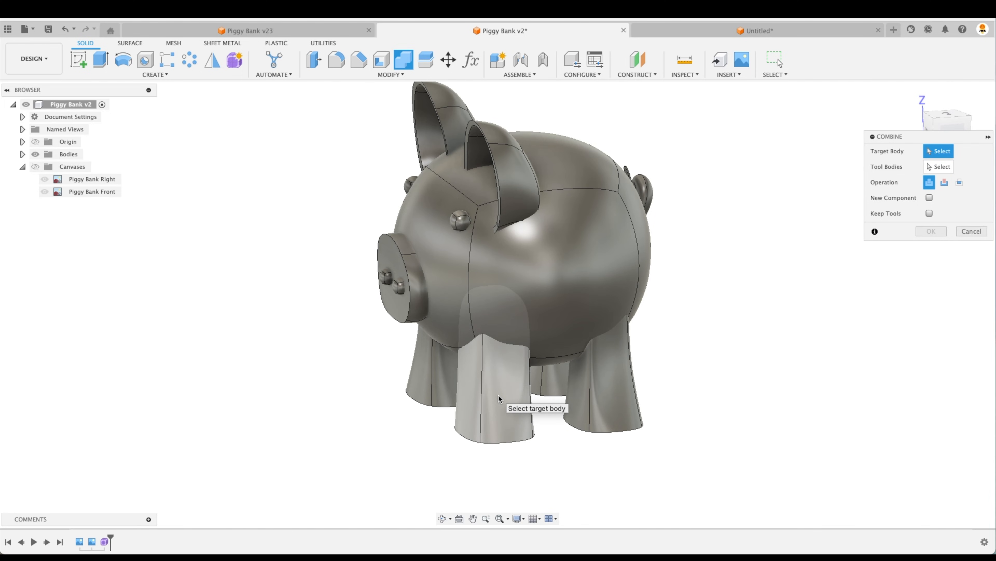
click(489, 393)
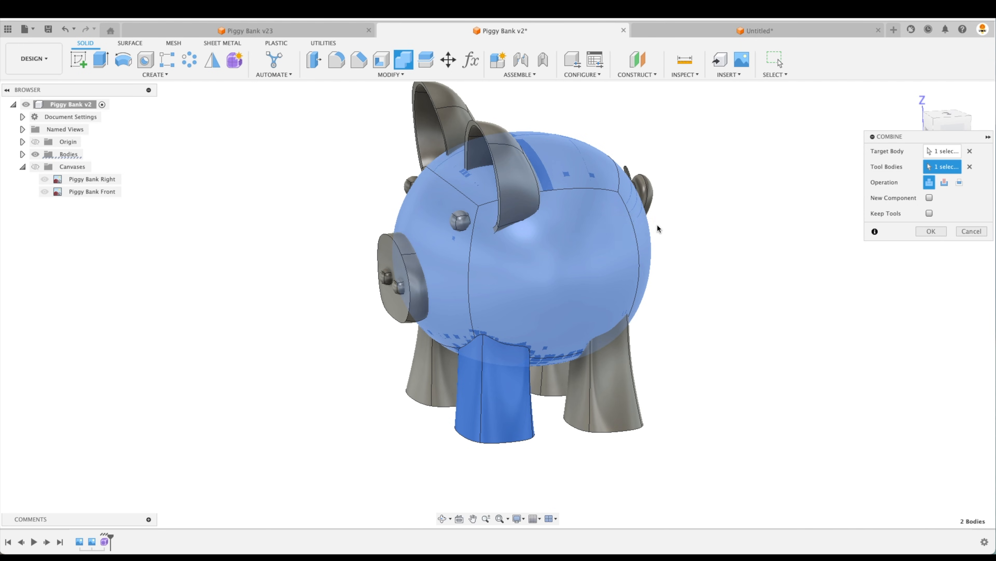
click(943, 182)
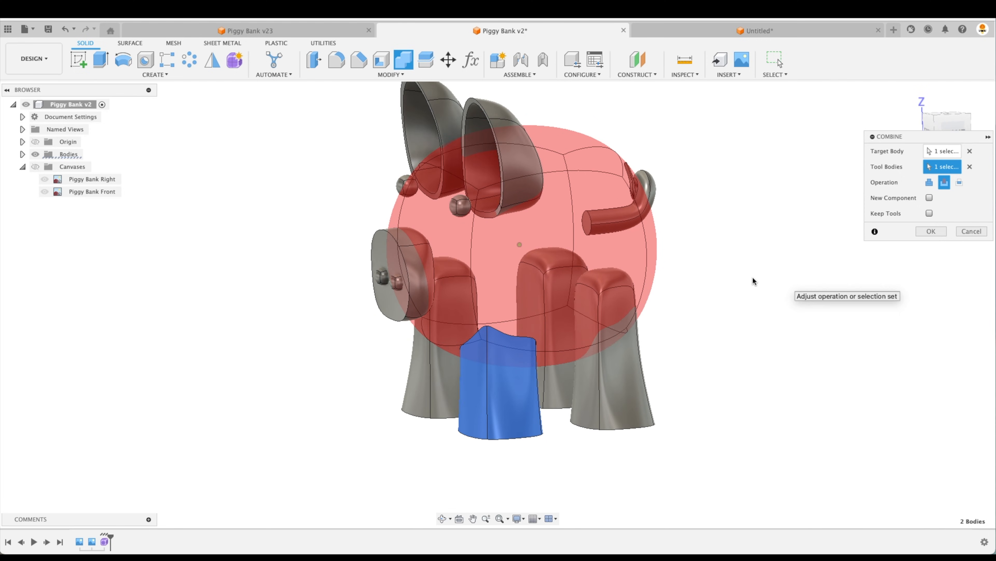
mouse_move(929, 212)
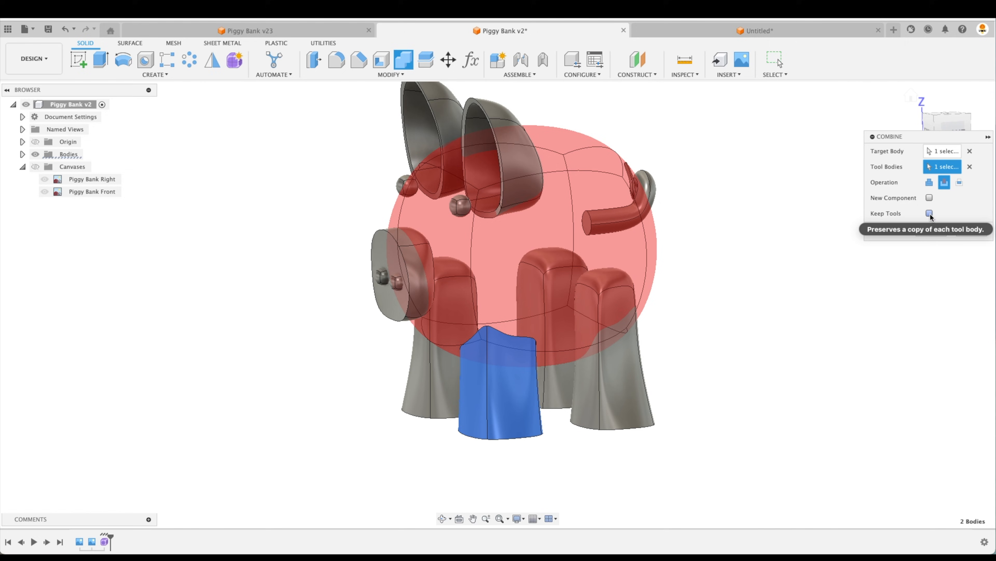
click(929, 213)
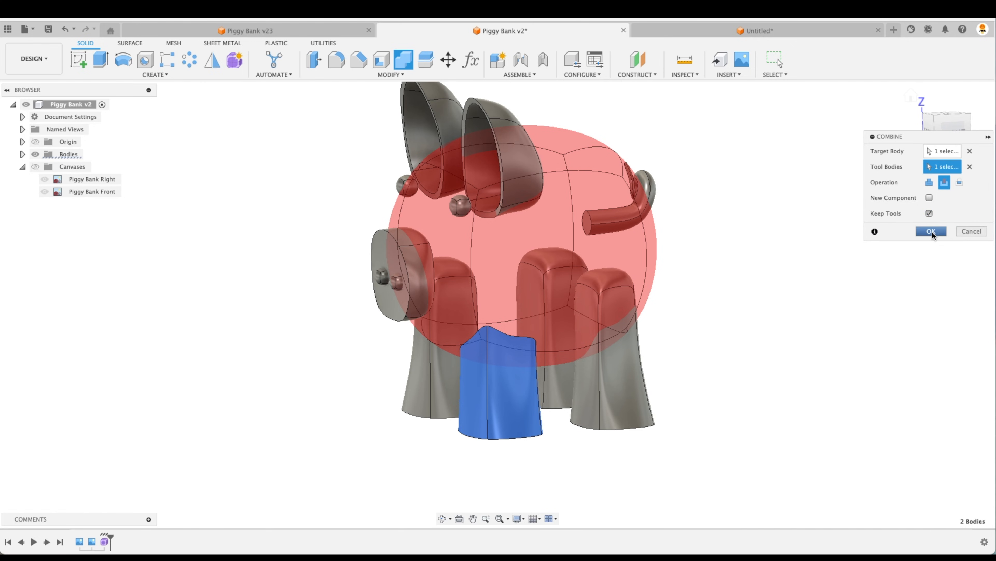
click(929, 230)
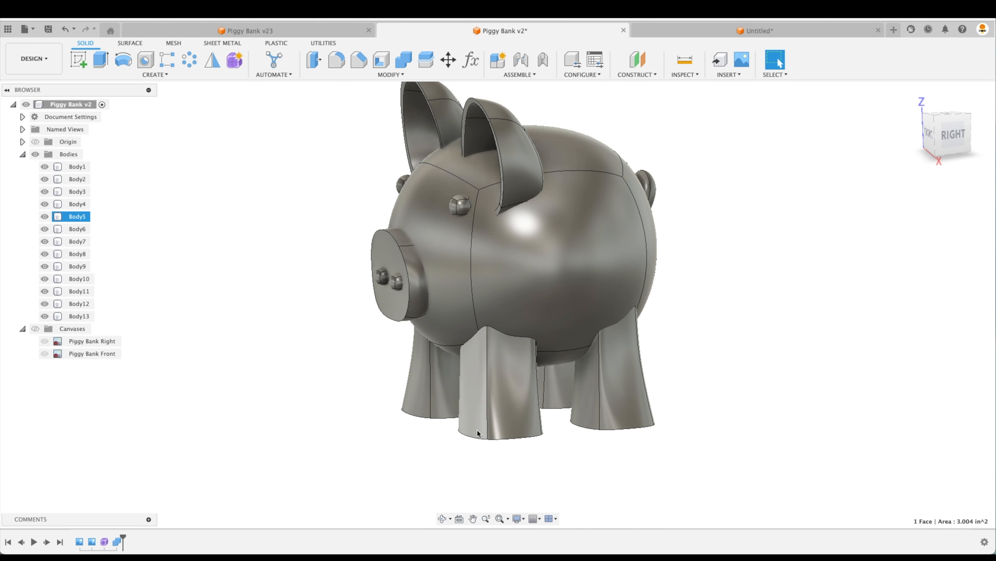
Choose an option from Body5's context menu in the Browser
right_click(77, 216)
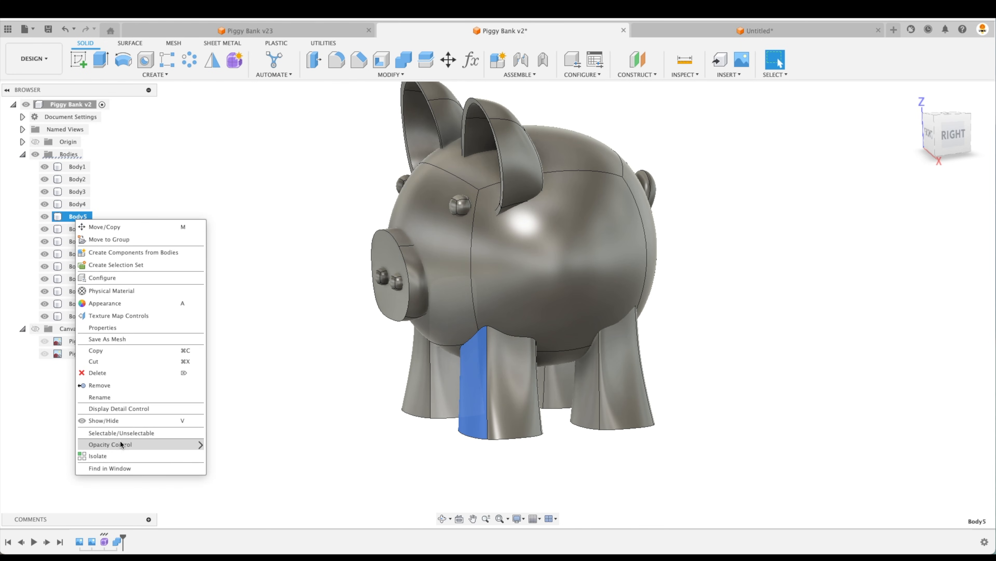
click(97, 455)
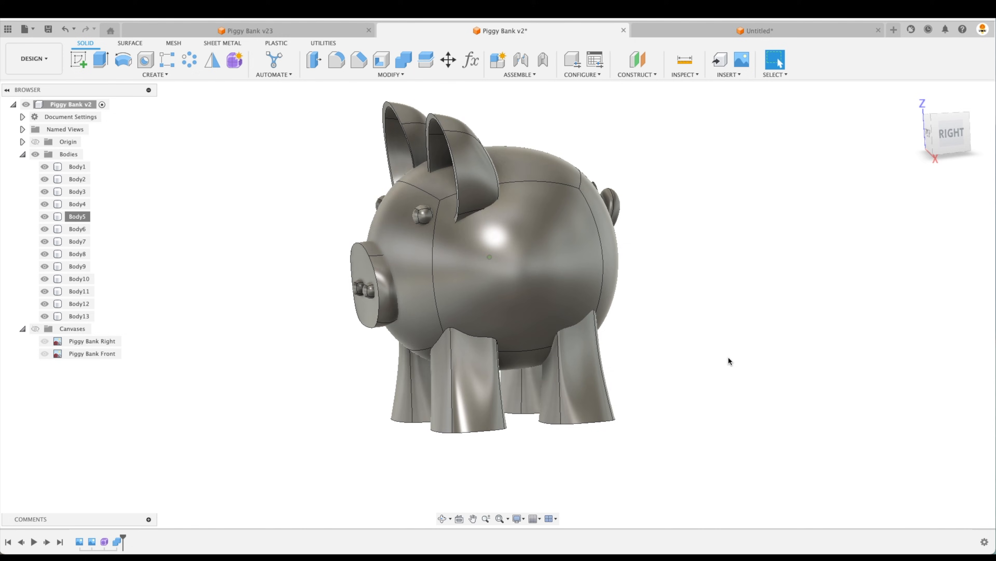
Cut both ears out of the main pig body with Combine, keeping them as separate bodies
click(402, 60)
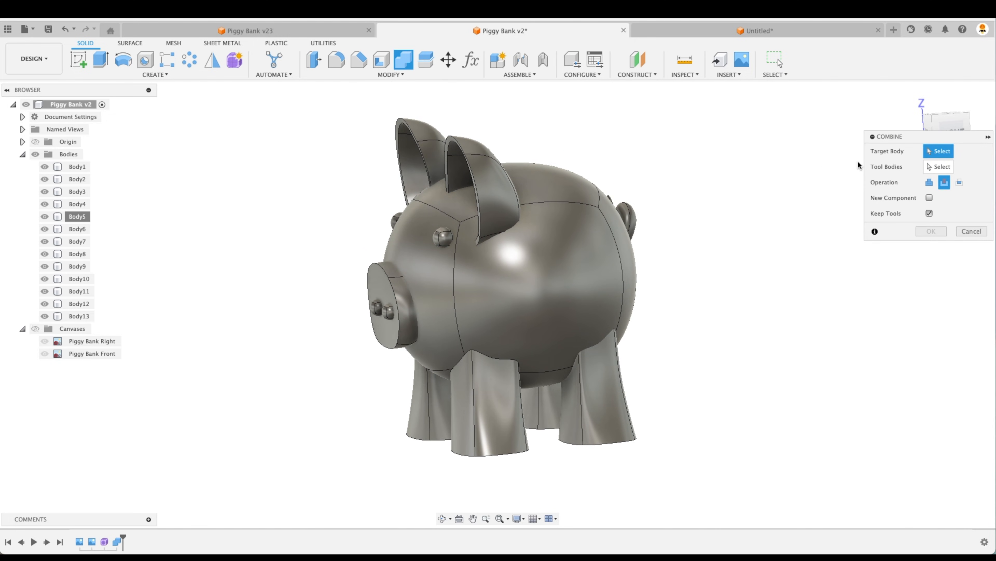
right_click(855, 229)
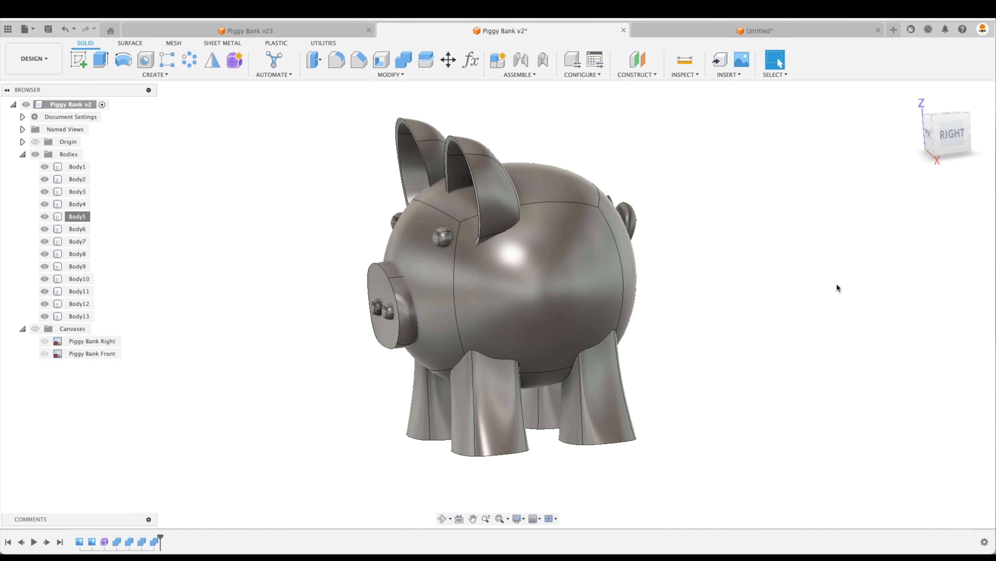
right_click(837, 287)
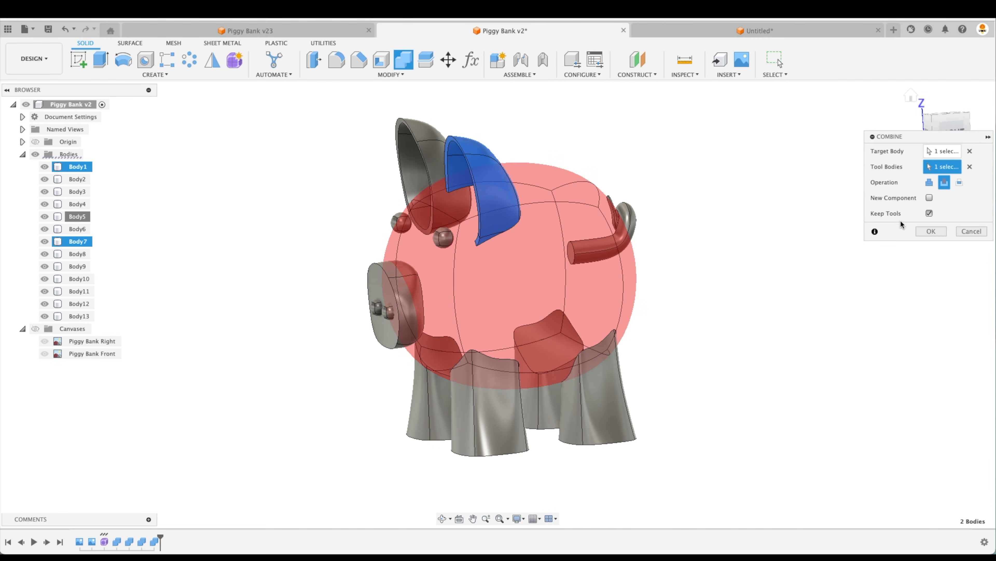
click(77, 228)
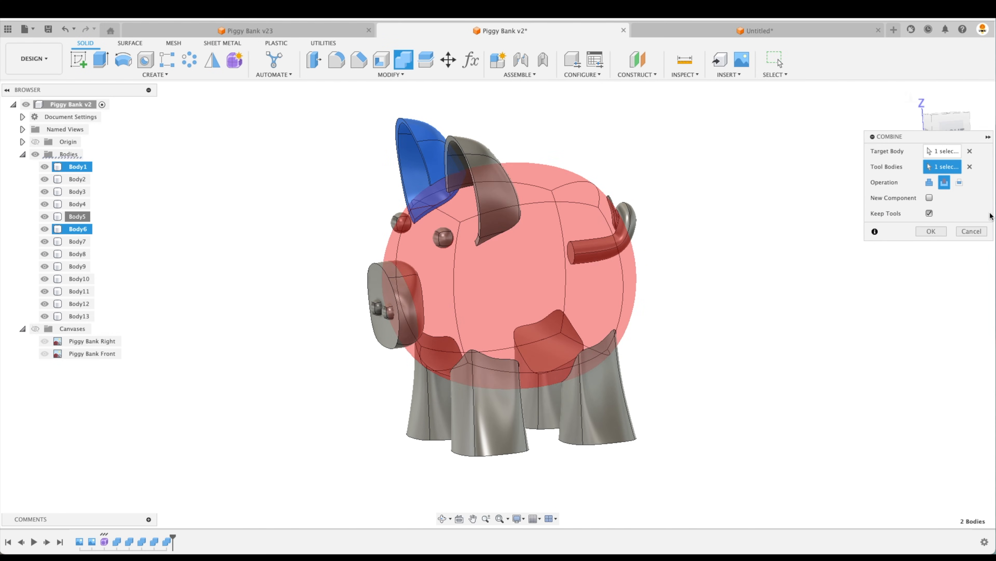
click(931, 230)
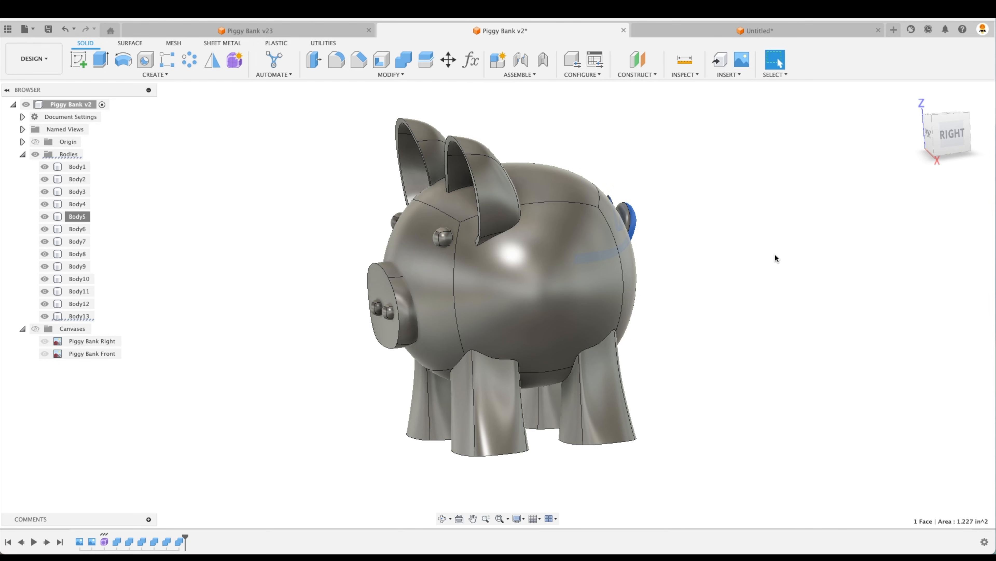
click(402, 60)
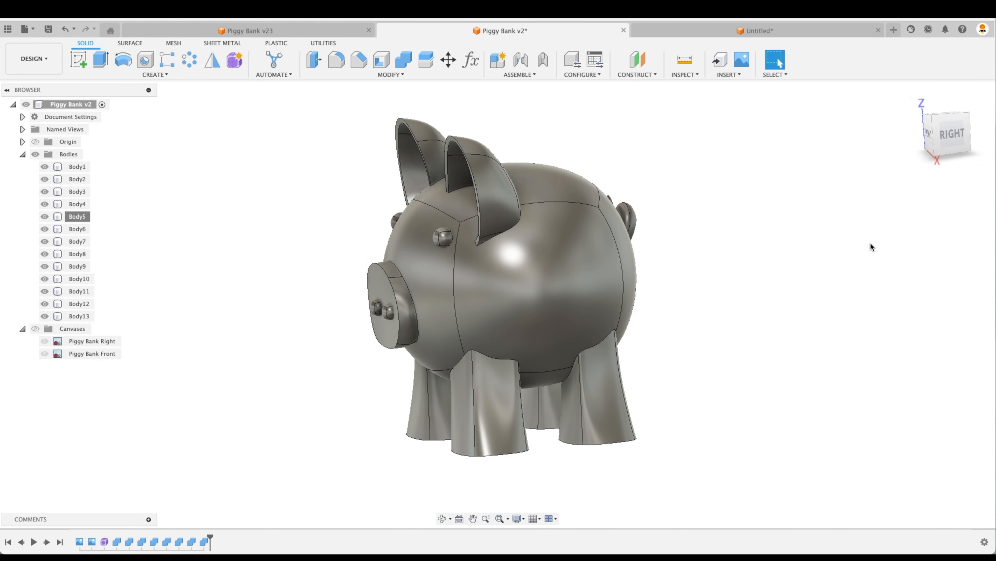
mouse_move(848, 247)
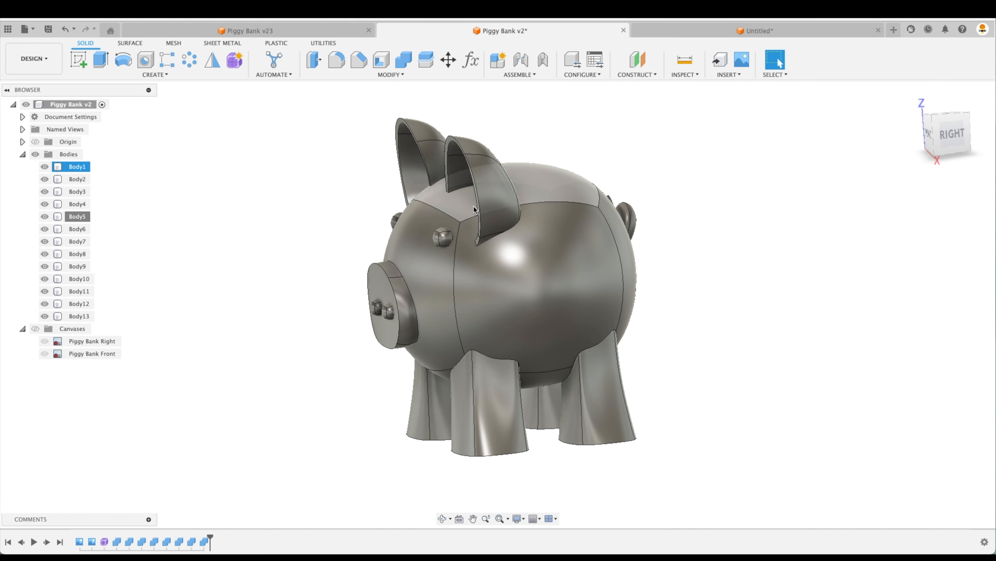
click(726, 258)
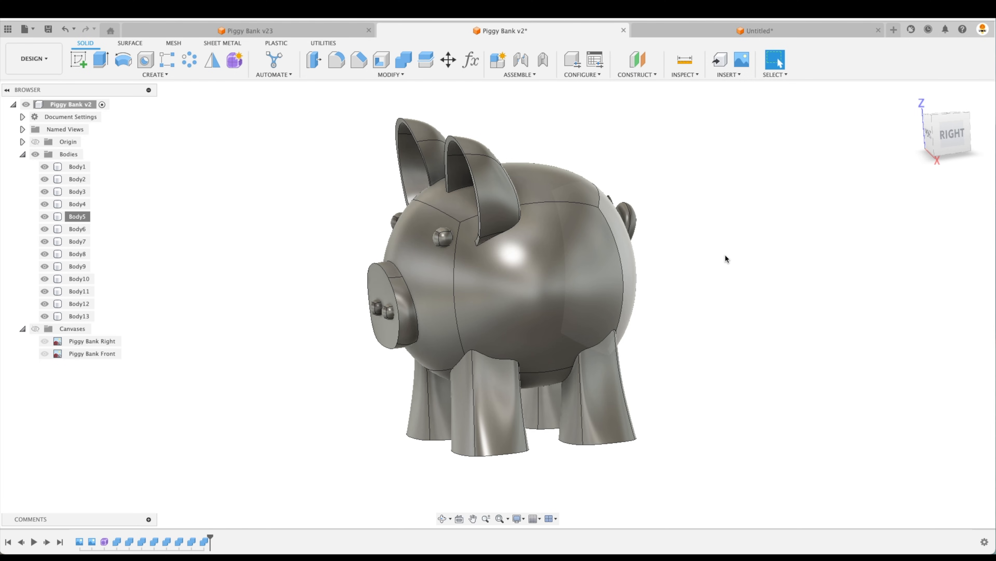
mouse_move(742, 262)
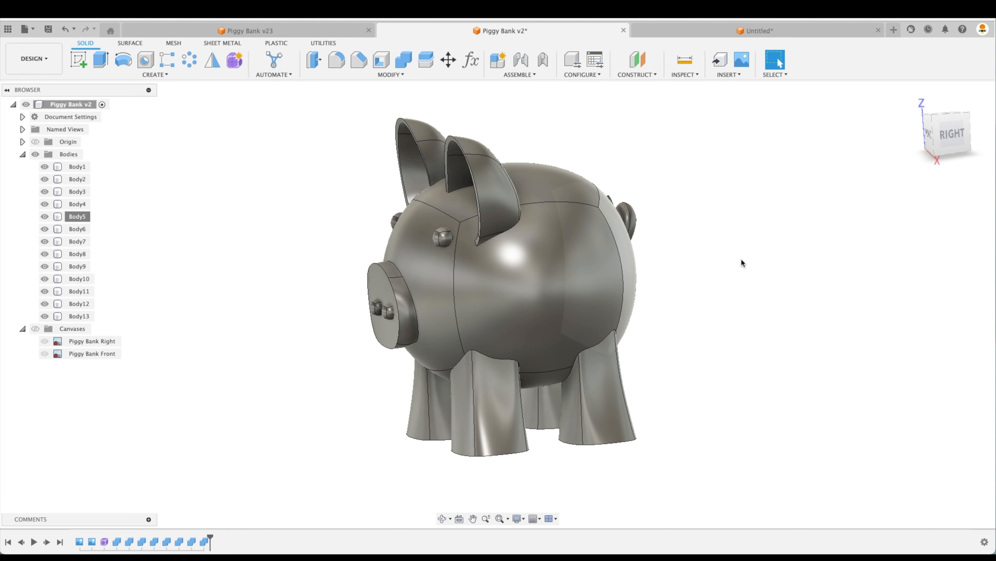
click(402, 59)
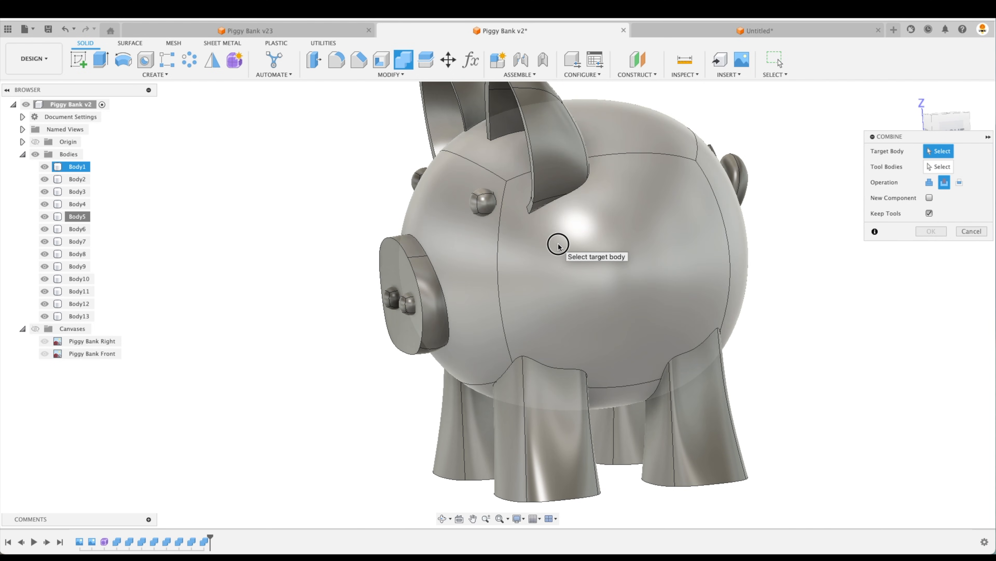
click(558, 244)
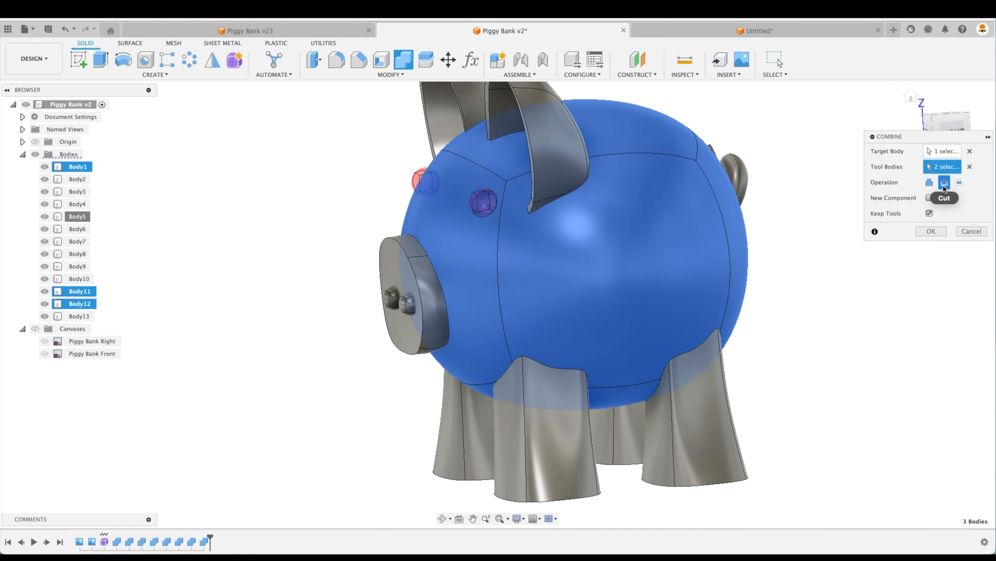
click(929, 182)
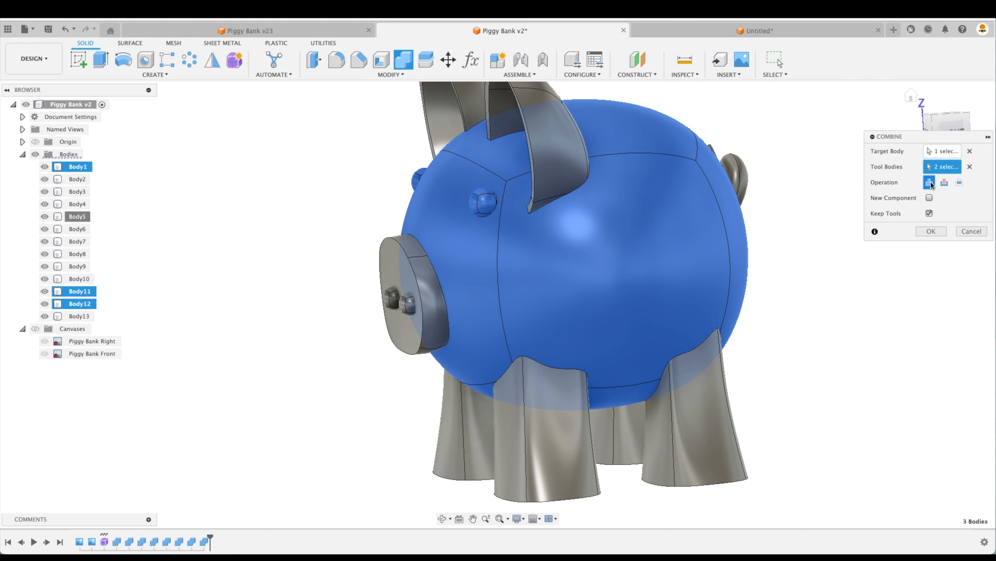
mouse_move(930, 213)
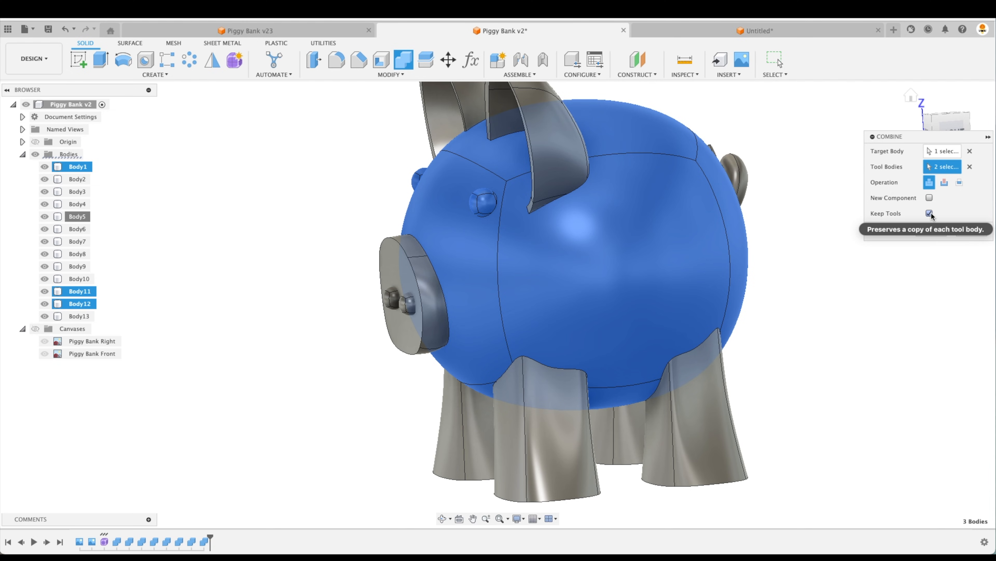
click(929, 212)
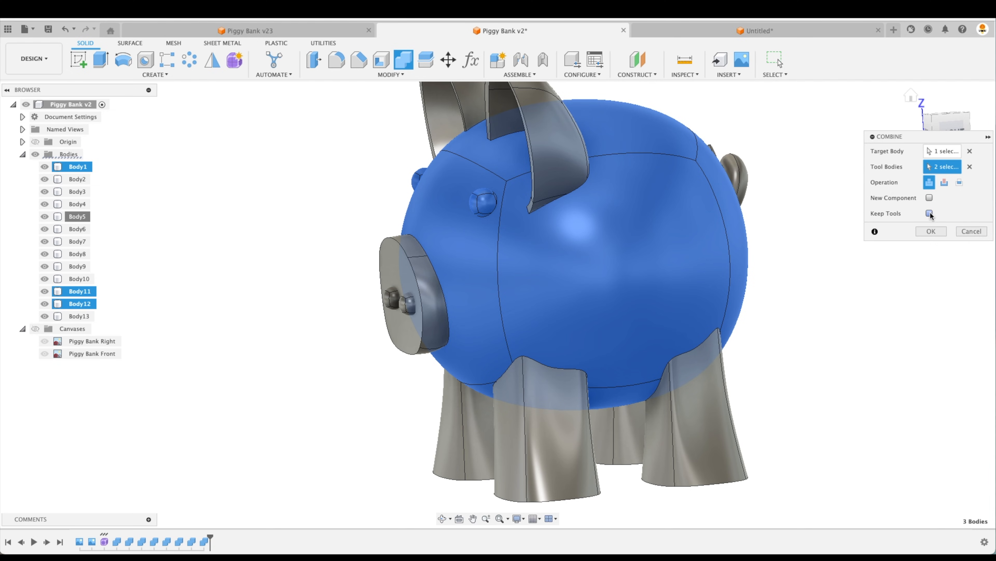
click(929, 213)
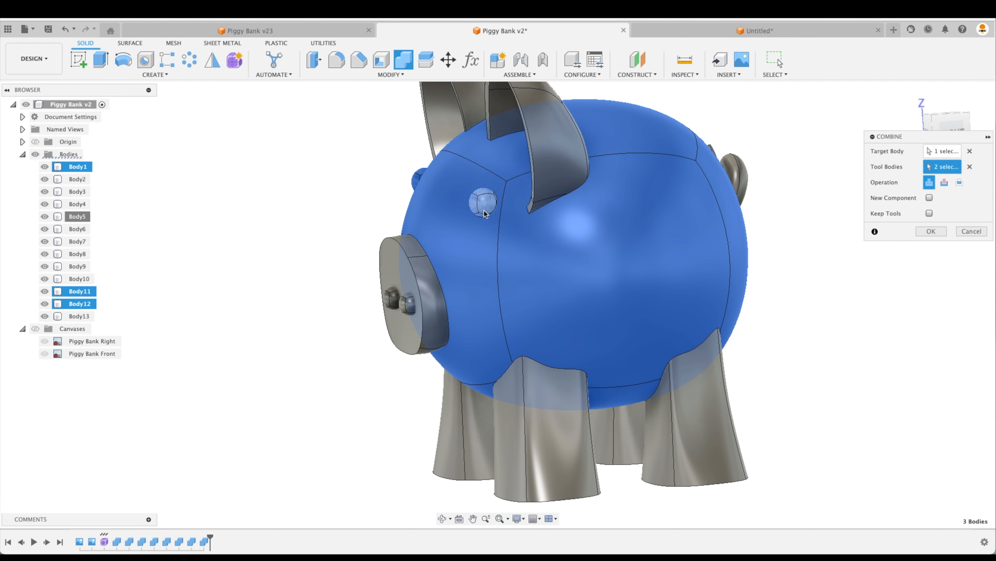
click(932, 231)
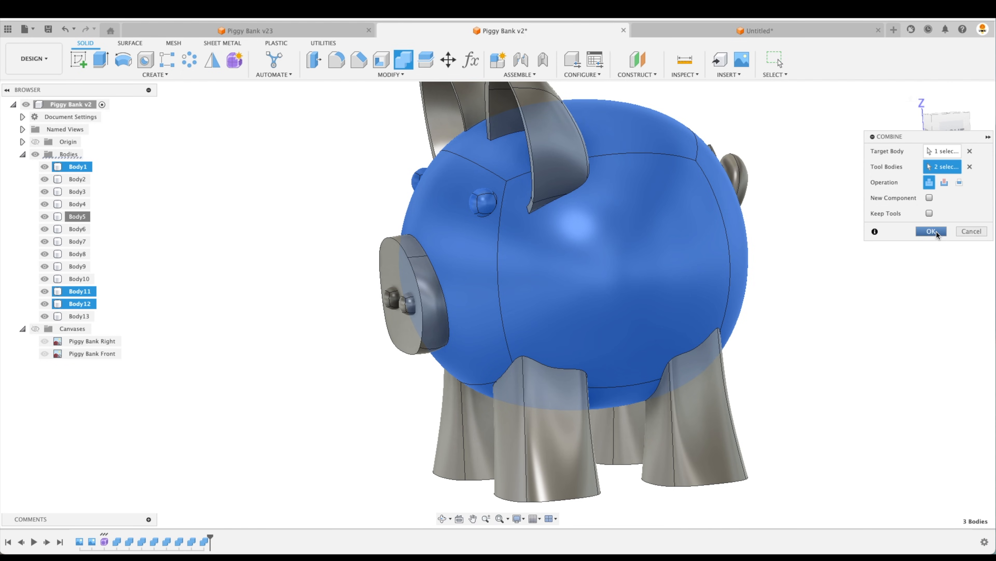
click(931, 231)
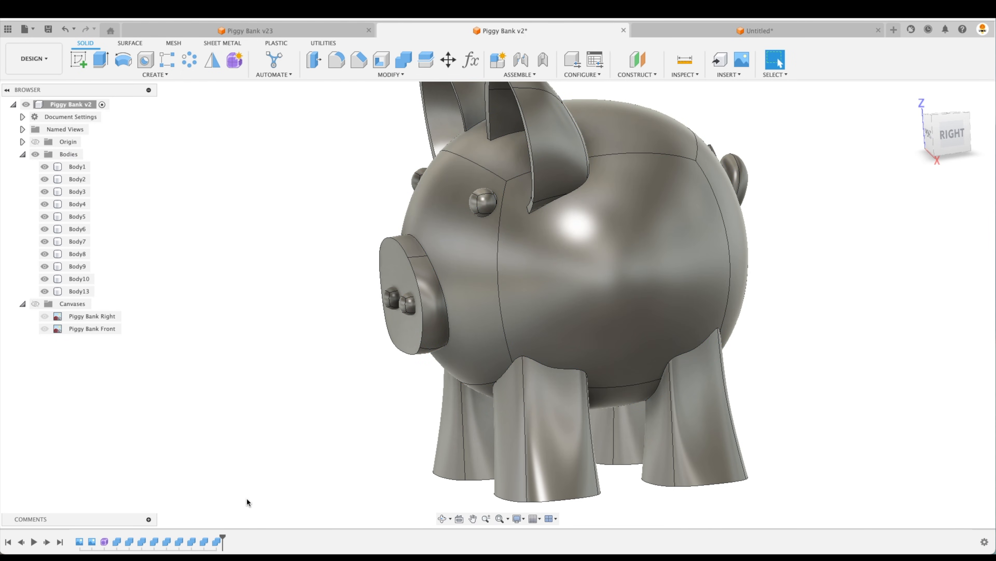
mouse_move(209, 540)
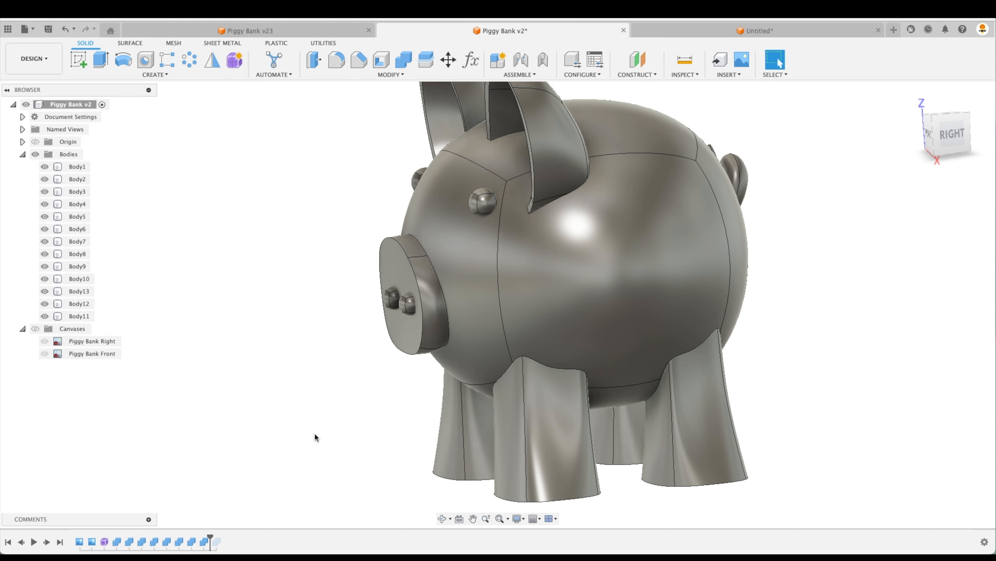
Cut the nostril bodies Body9 and Body10 out of the snout Body8 without keeping the tools
click(402, 60)
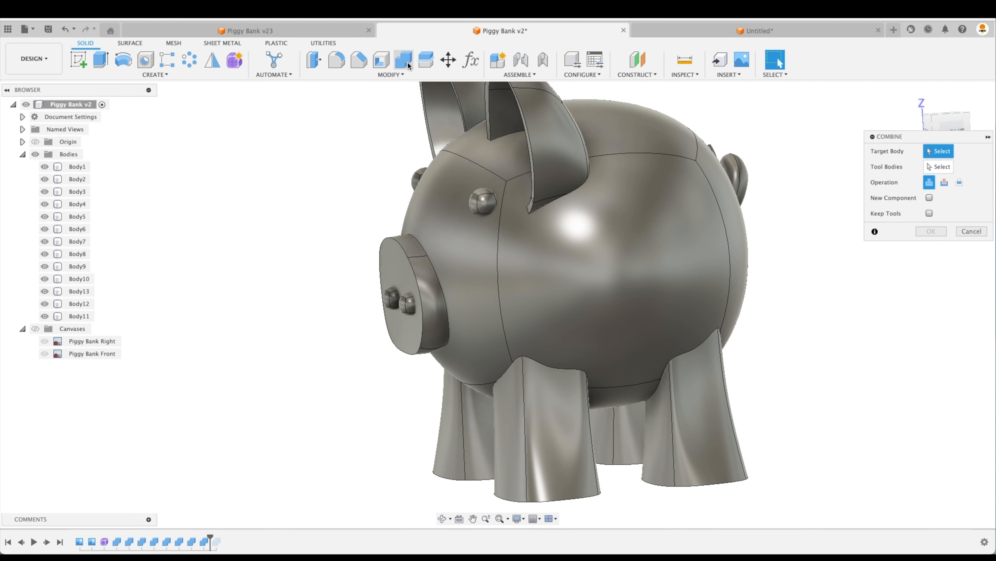
mouse_move(775, 60)
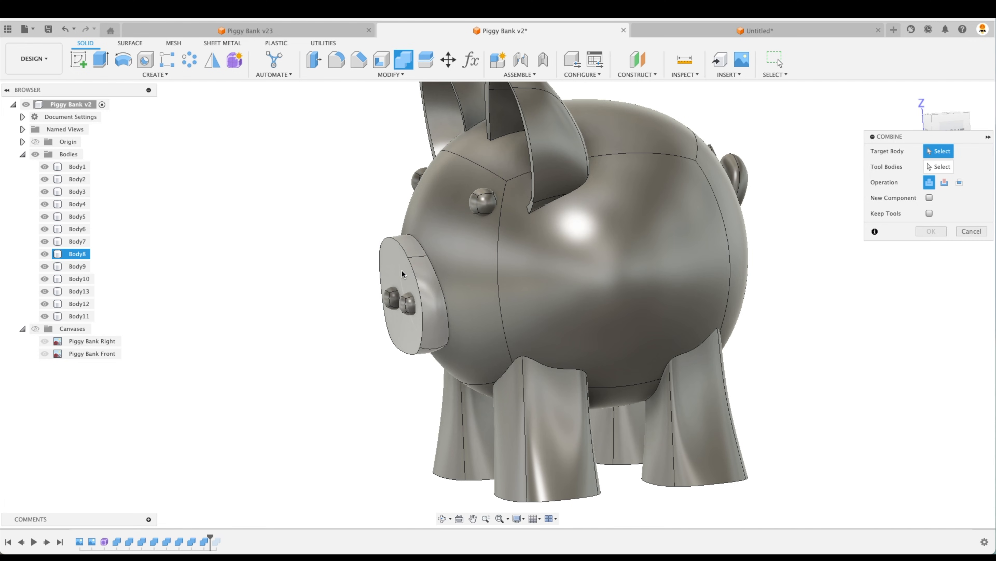
click(400, 299)
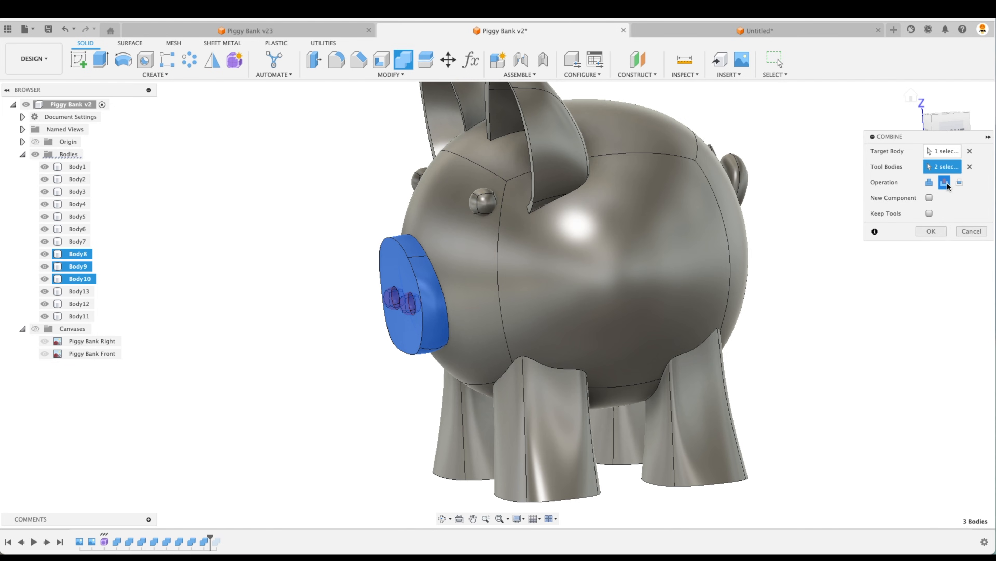
click(931, 230)
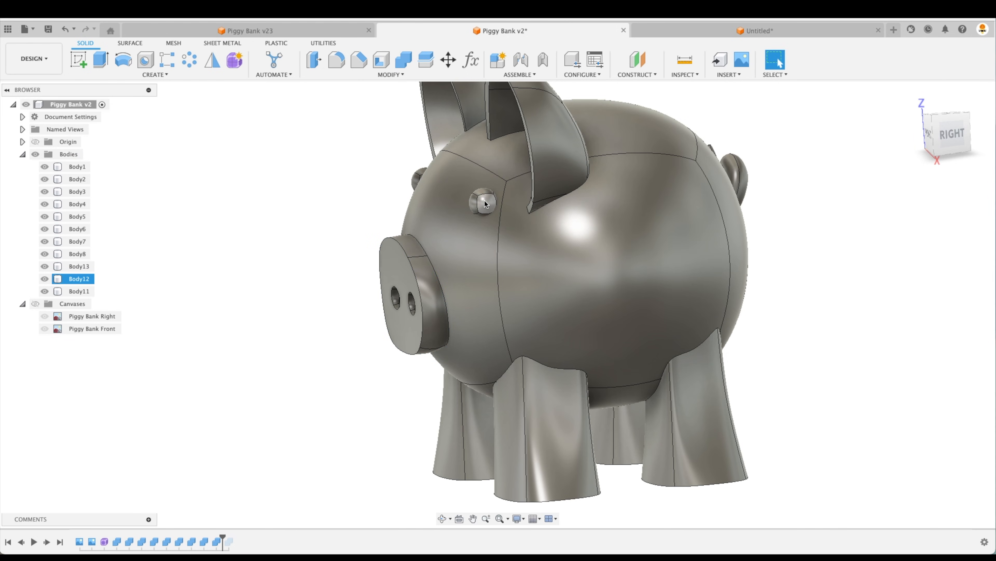
Join the legs and eye spheres into Body1, then isolate Body1 so ears, snout and tail are hidden
click(77, 166)
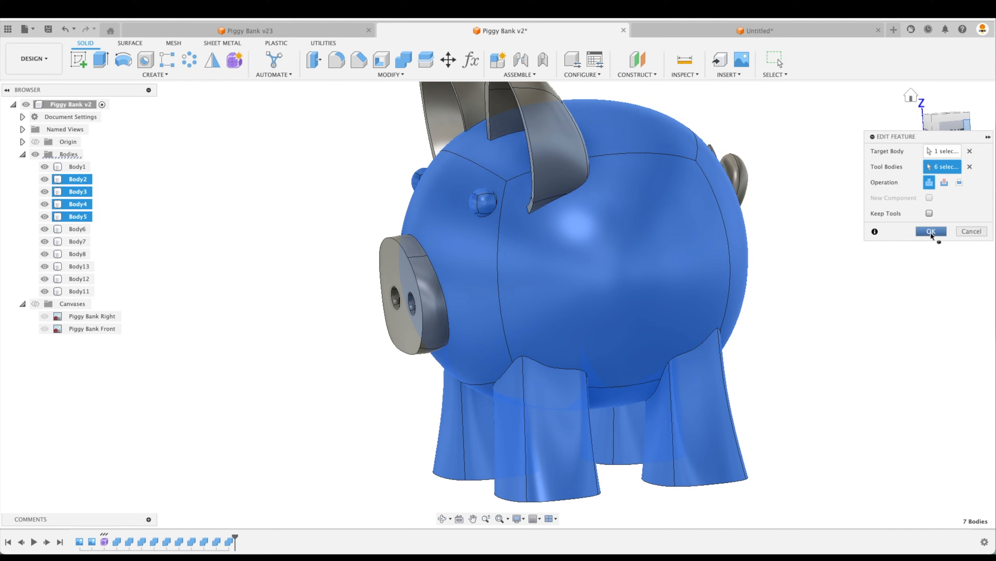
click(931, 230)
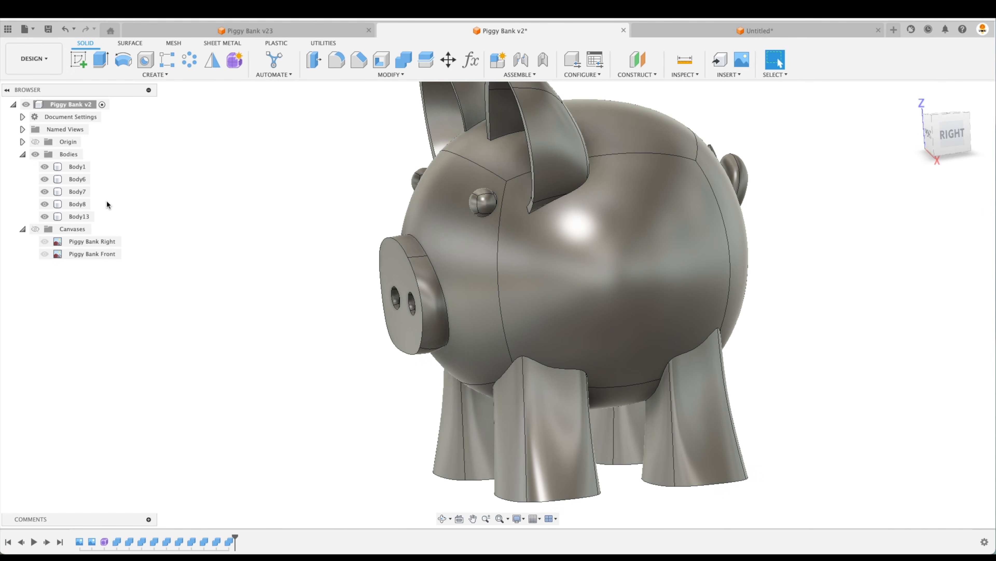
click(77, 166)
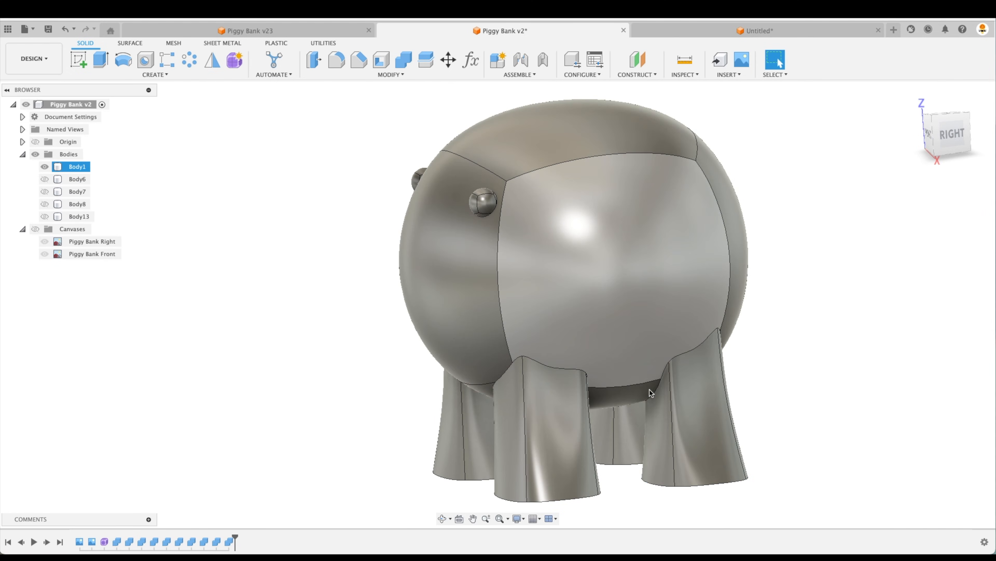
mouse_move(612, 270)
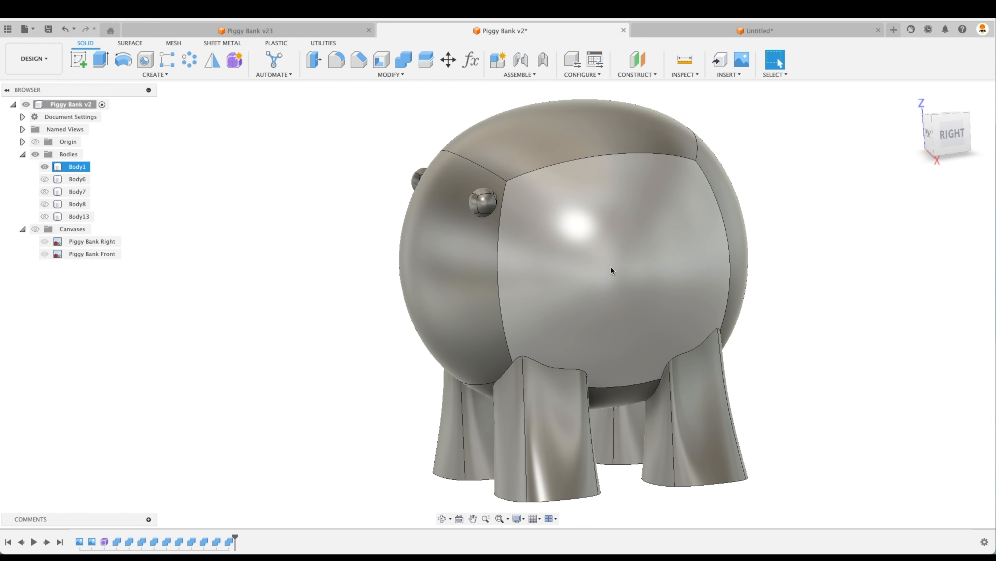
mouse_move(653, 292)
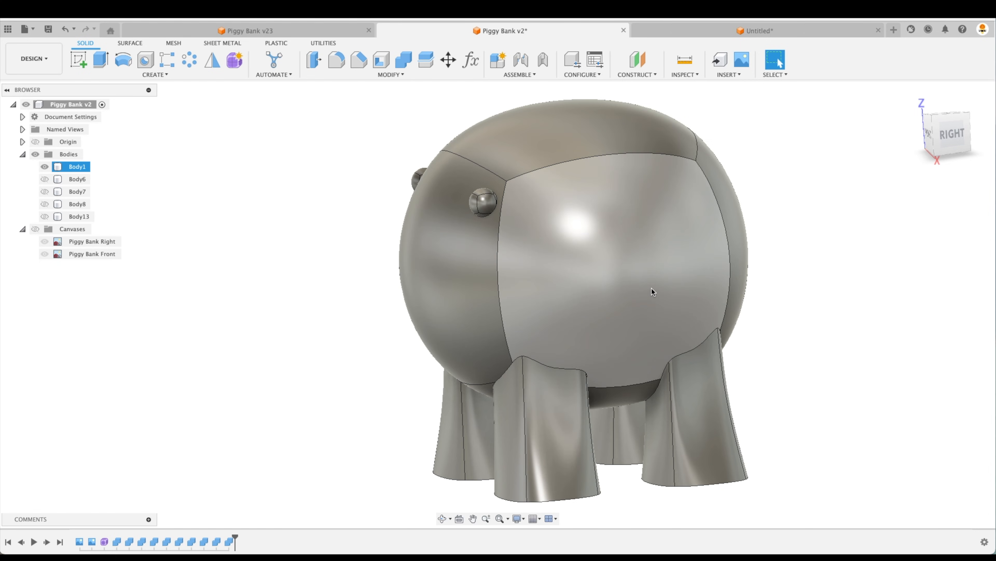
click(376, 261)
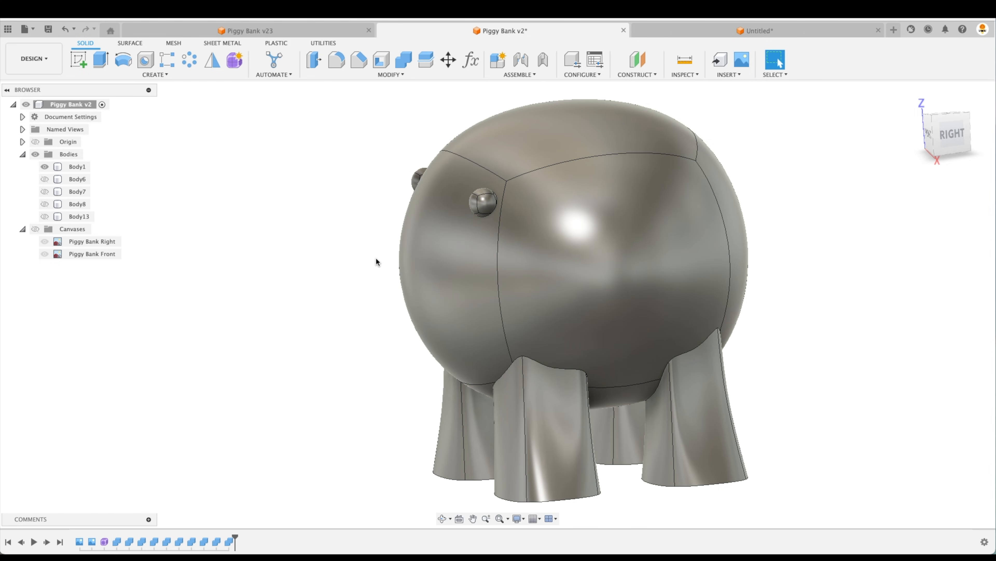
mouse_move(801, 260)
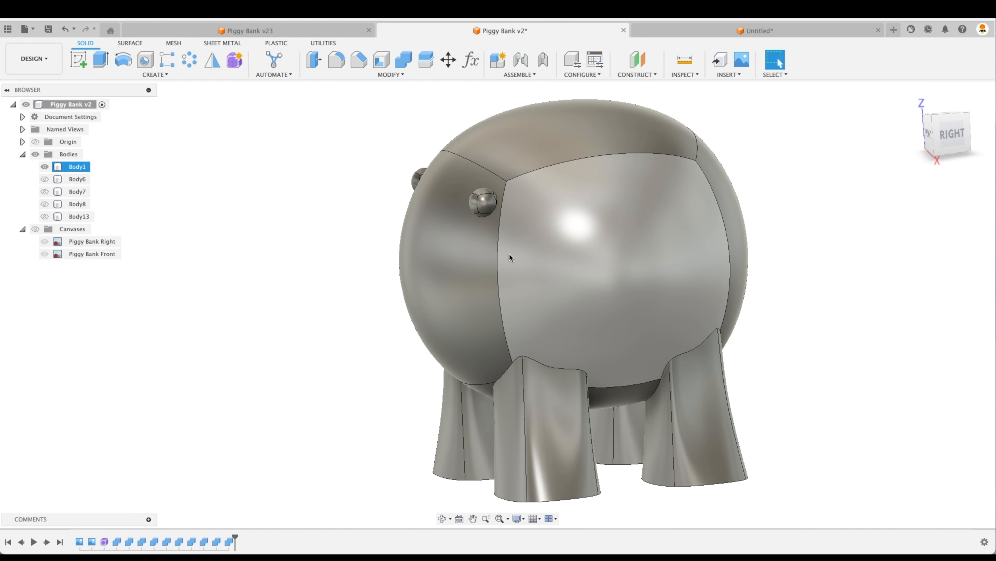
click(357, 248)
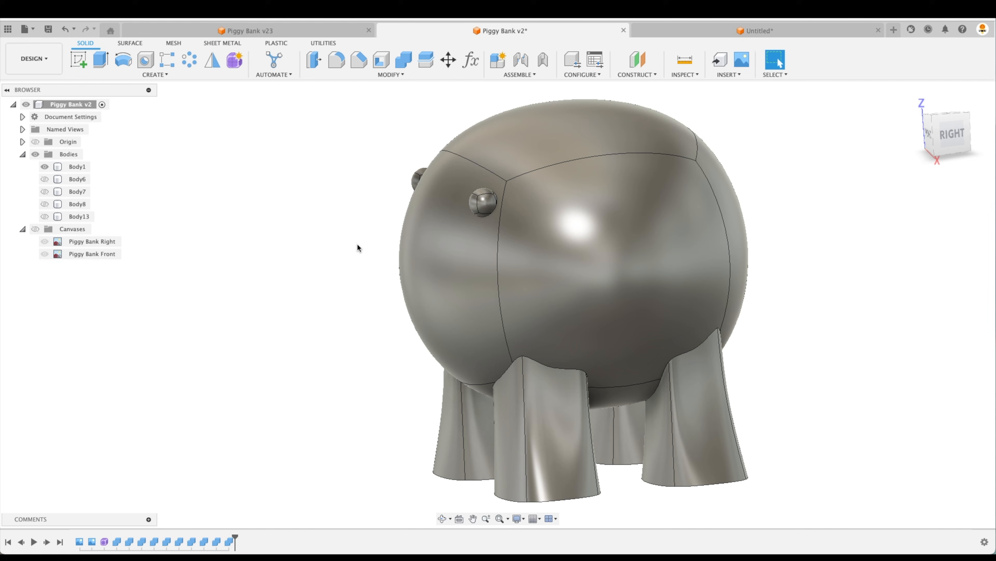
mouse_move(381, 60)
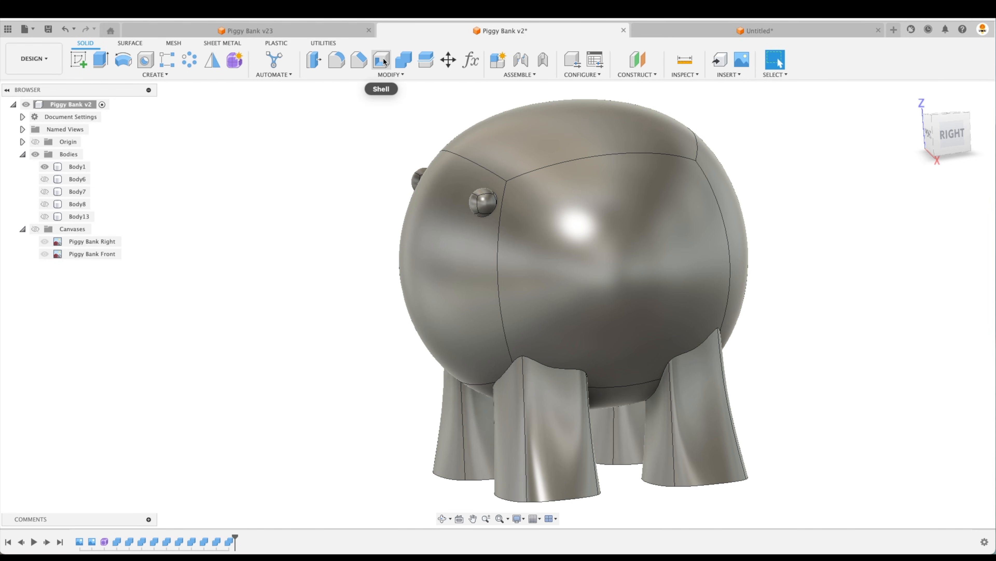
Attempt a Shell on the main body and cancel it after the invalid-result error
click(381, 60)
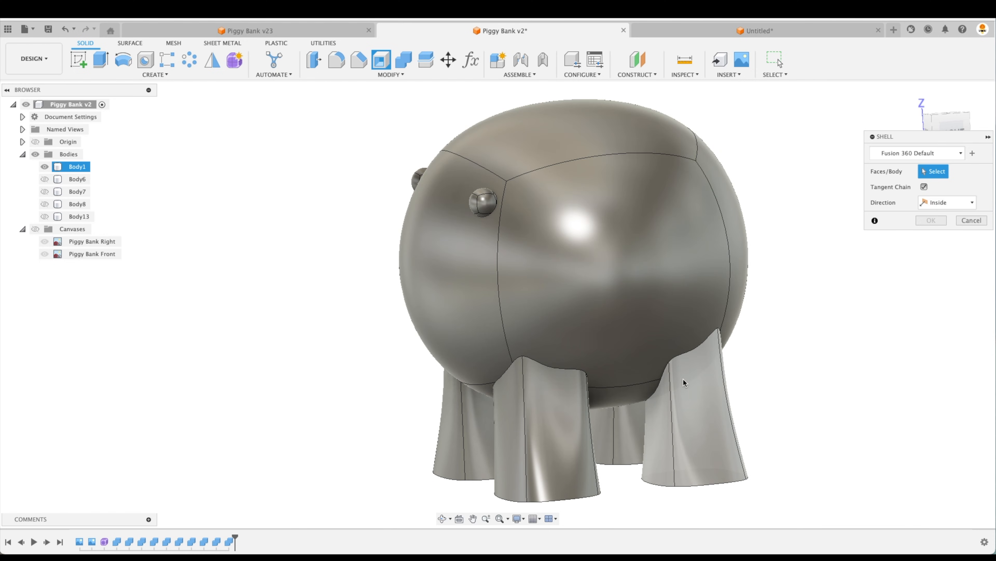
click(501, 333)
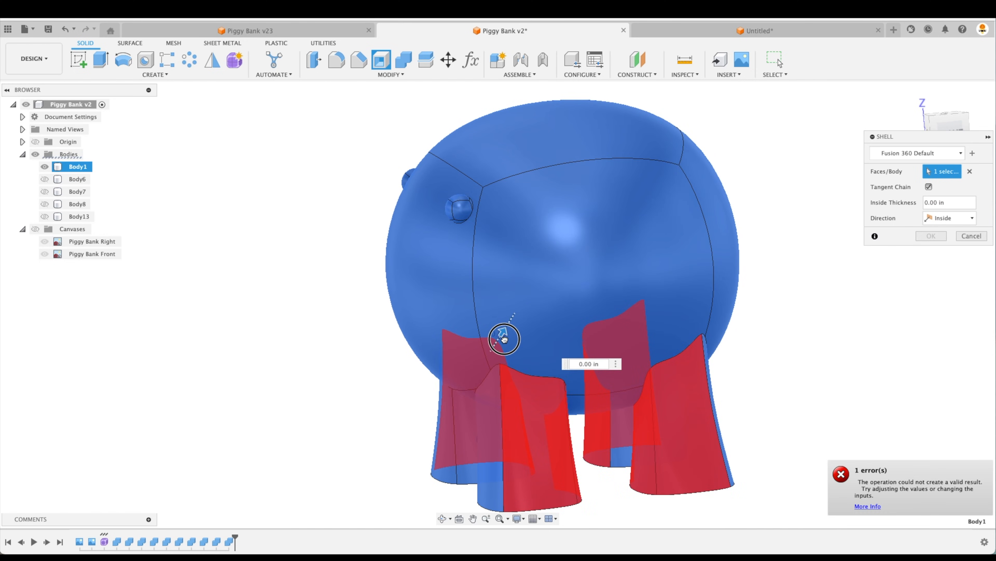
mouse_move(495, 348)
text(.1)
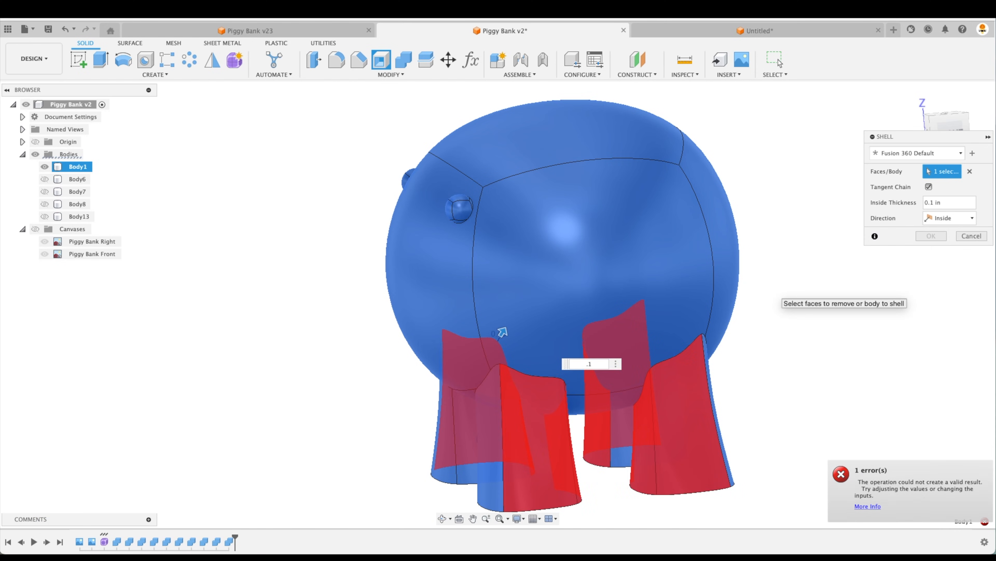
click(841, 473)
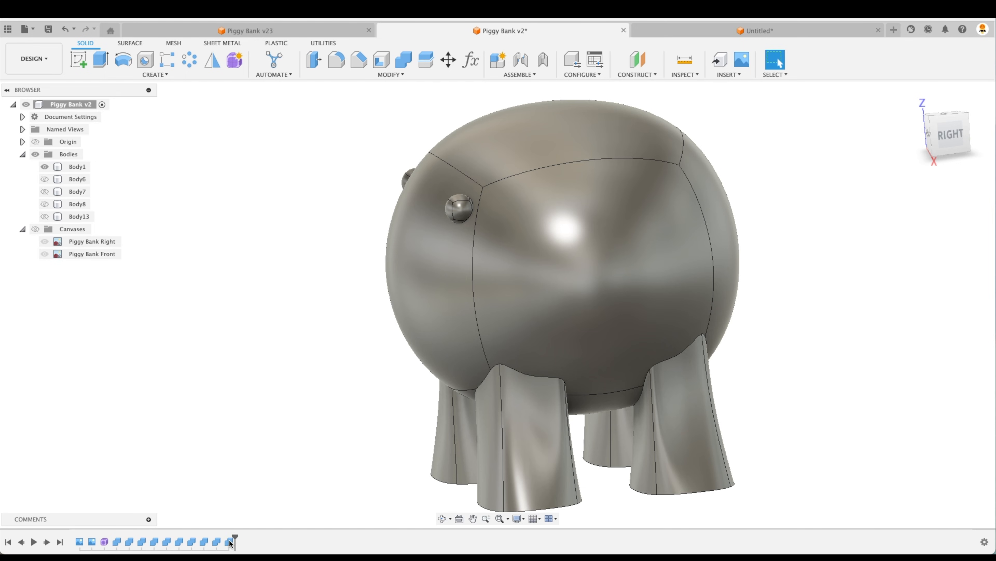
mouse_move(224, 542)
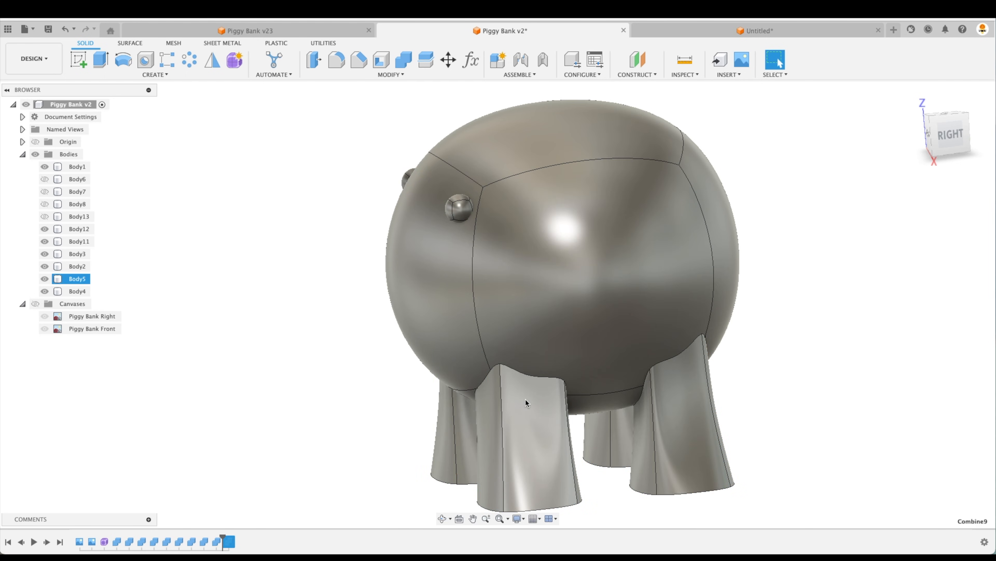
Shell Body1 inward to a 0.125 in wall thickness
click(299, 300)
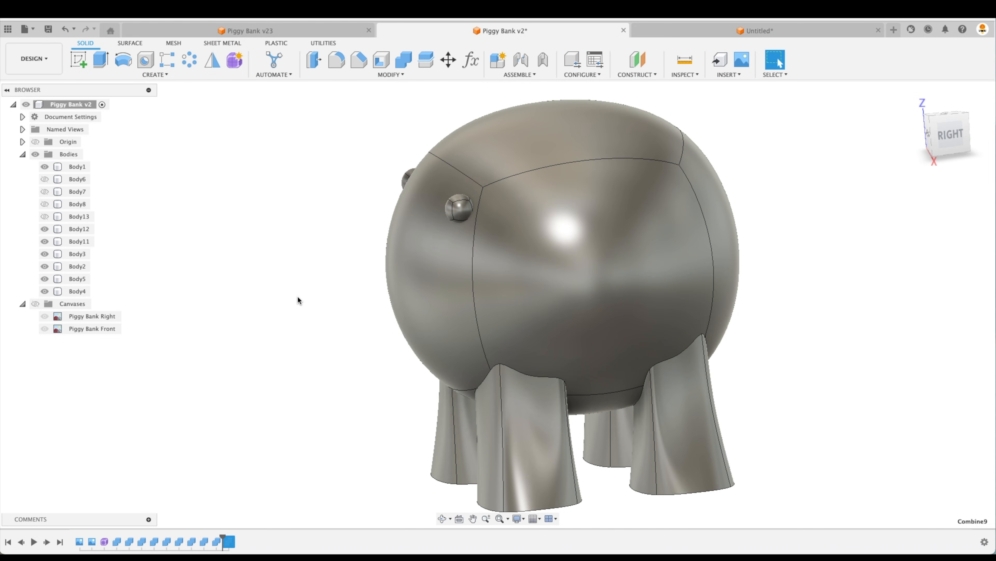
mouse_move(382, 60)
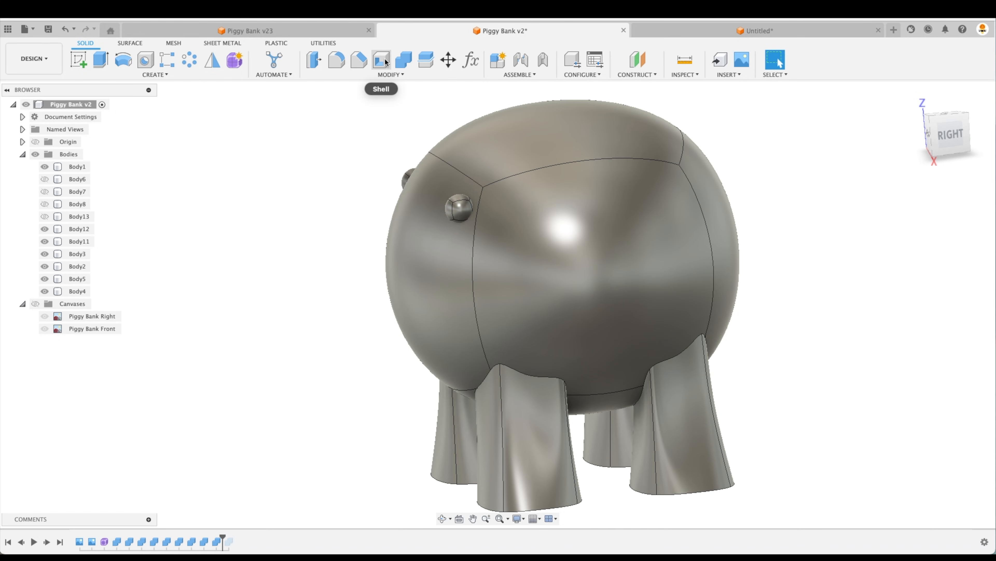
click(380, 60)
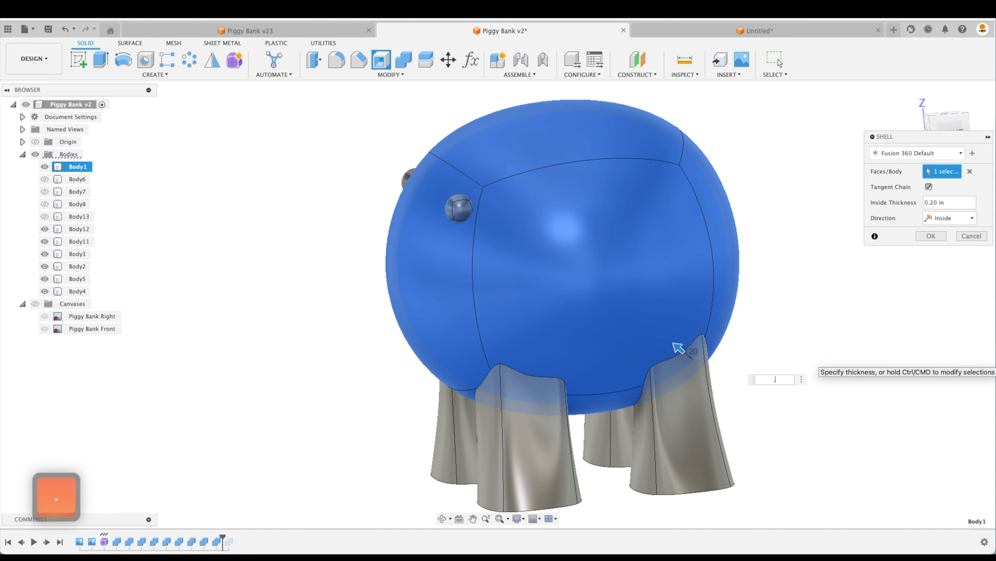
text(.125)
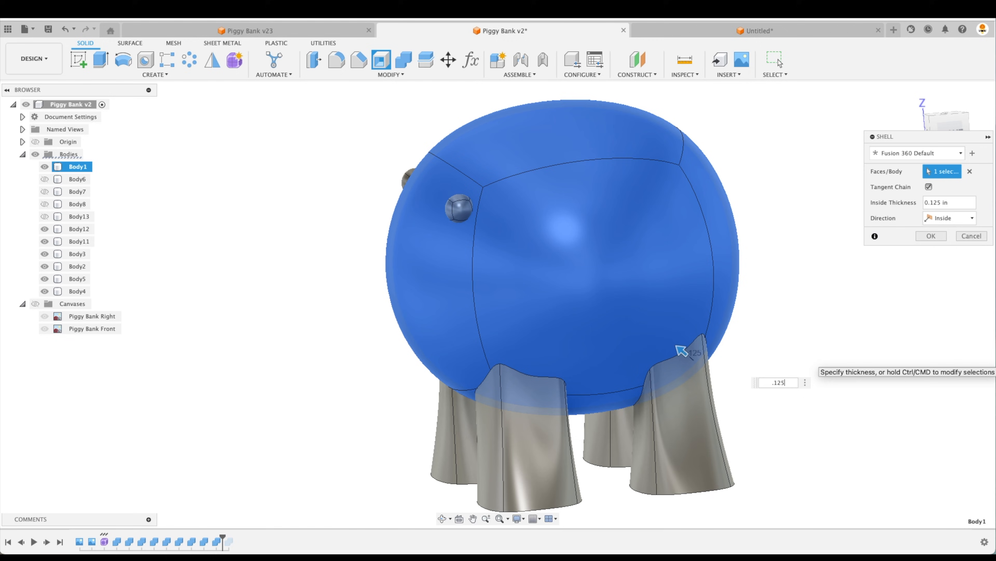
click(931, 235)
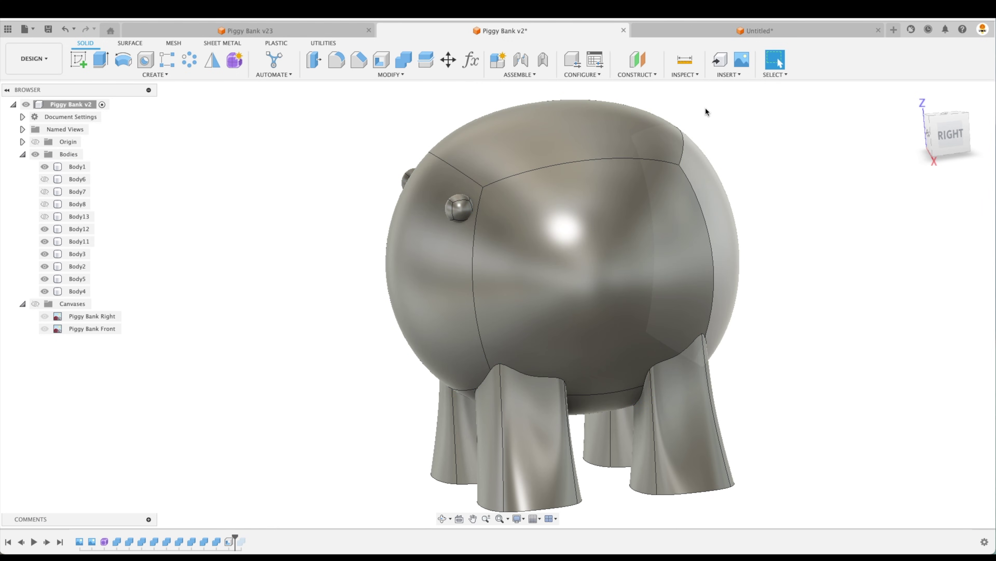
Create a Section Analysis on the YZ plane revealing the hollow wall
click(685, 63)
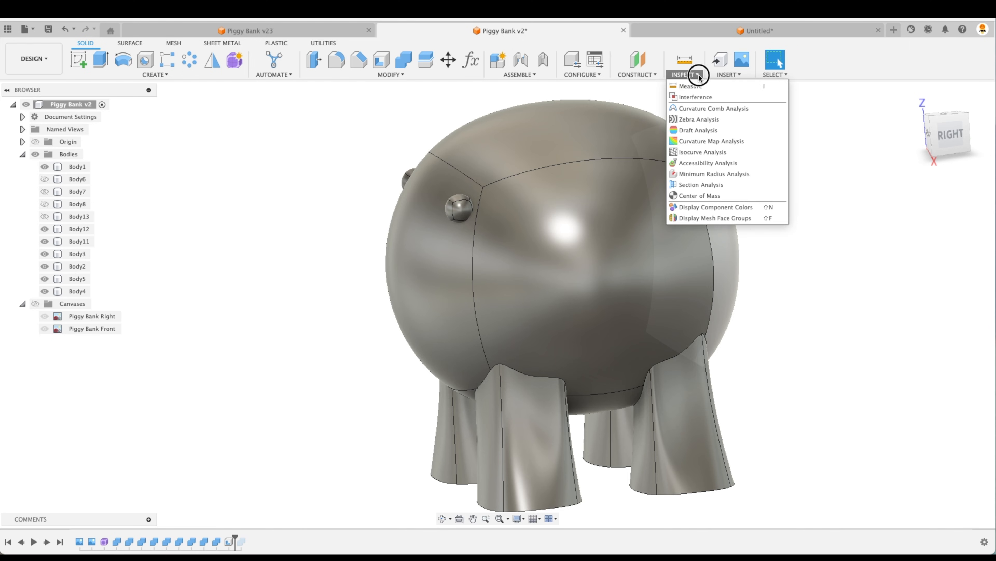
click(720, 191)
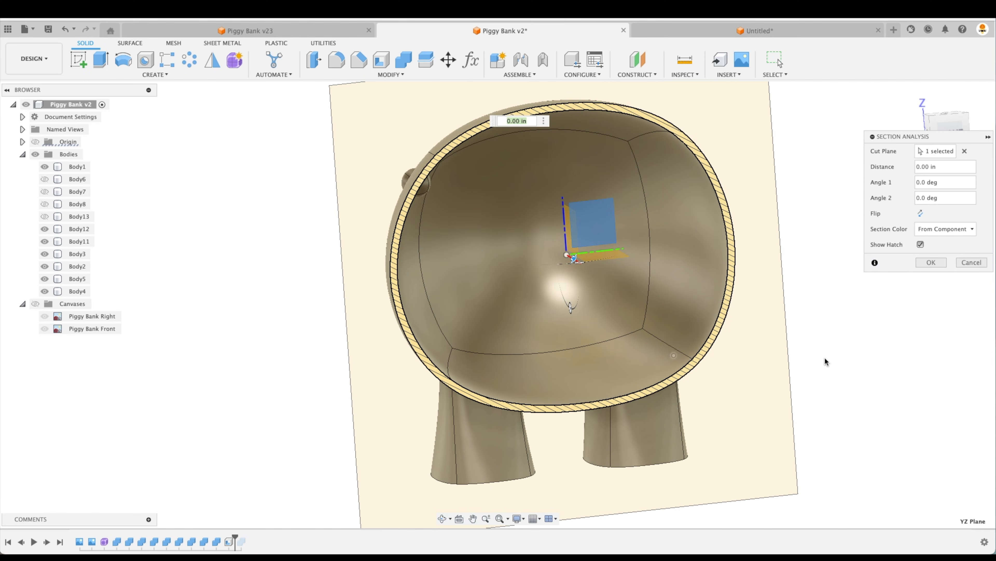
click(931, 261)
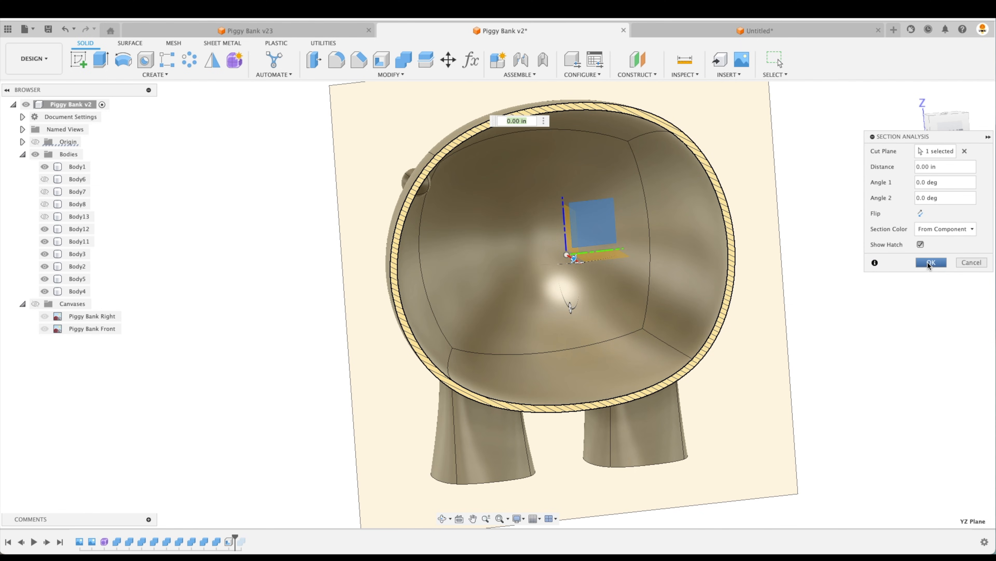
click(78, 241)
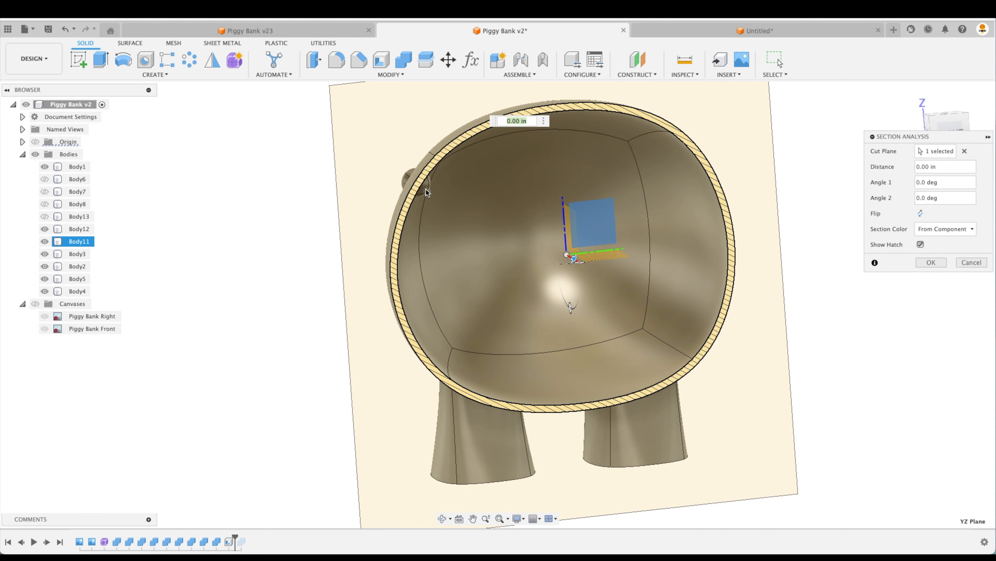
mouse_move(426, 192)
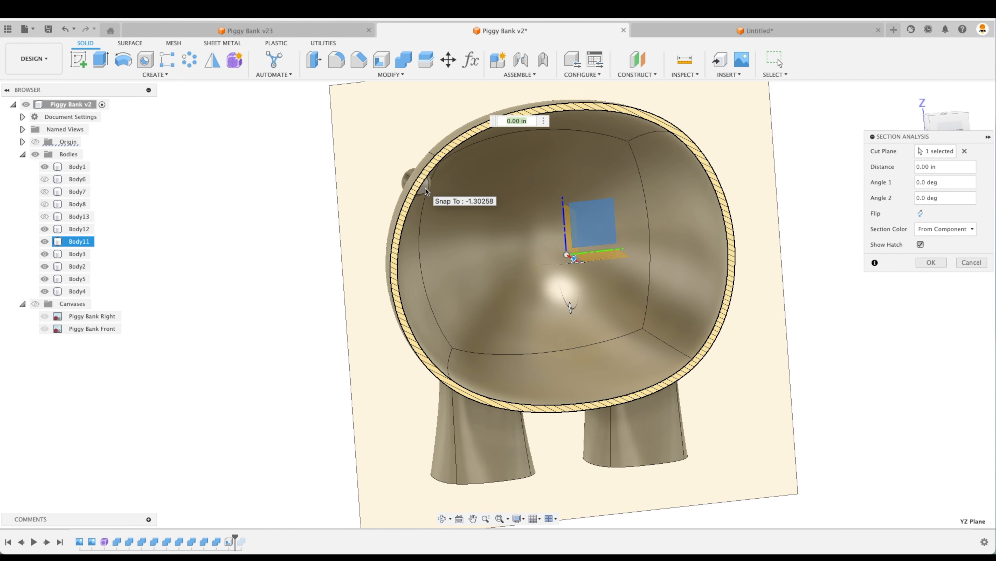
mouse_move(429, 194)
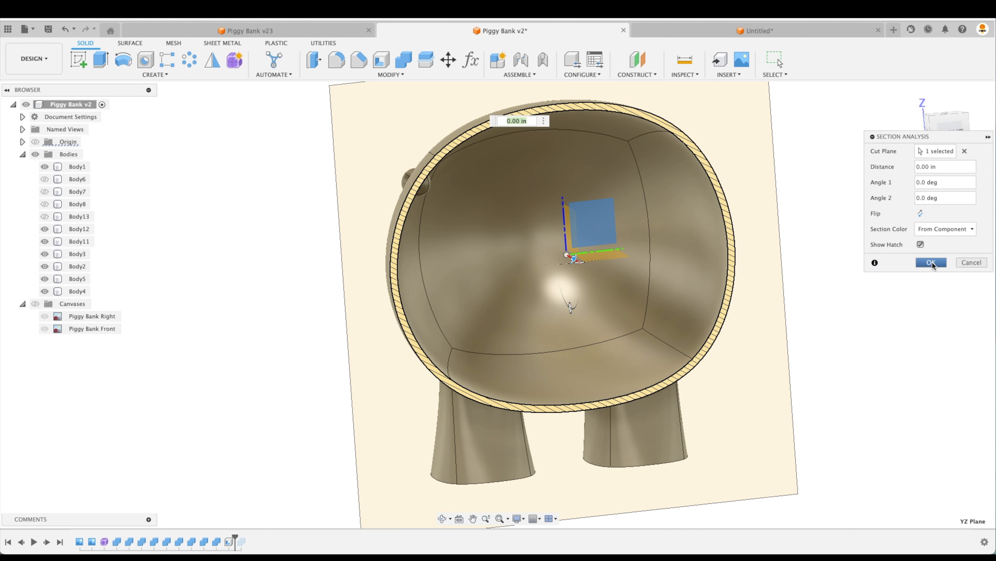
click(931, 263)
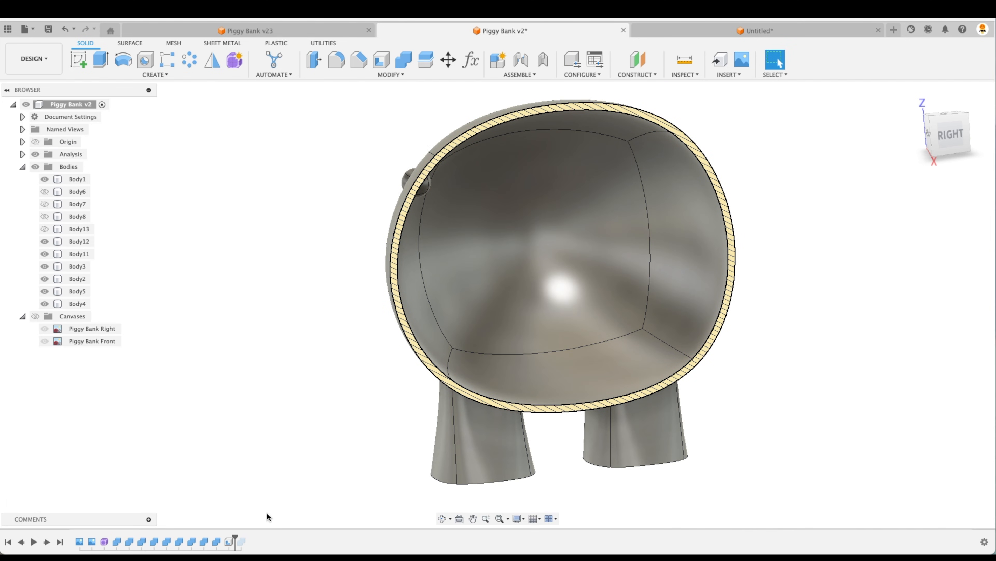
mouse_move(221, 541)
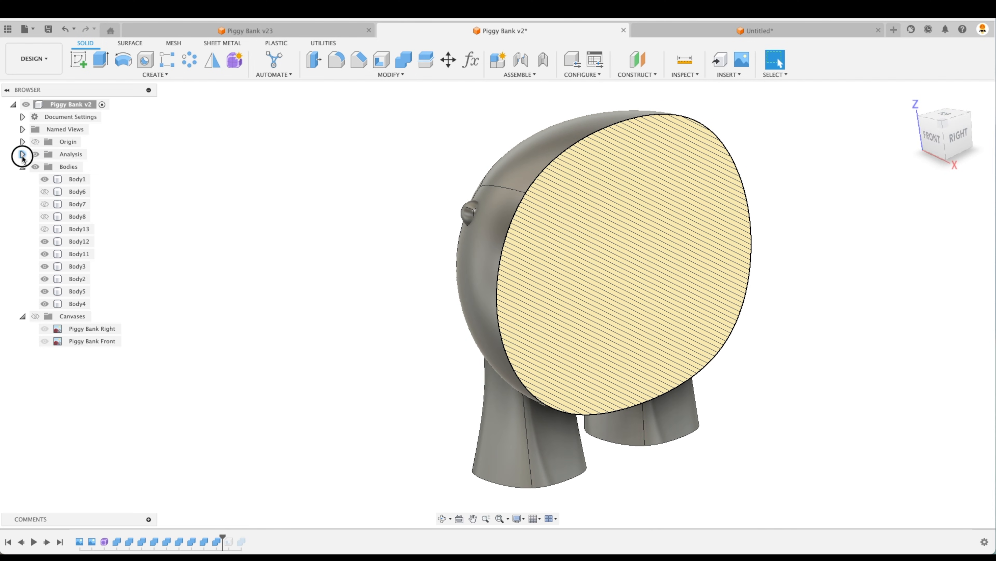
Expand the Analysis folder and hide Section1 so the full body shows again
click(22, 153)
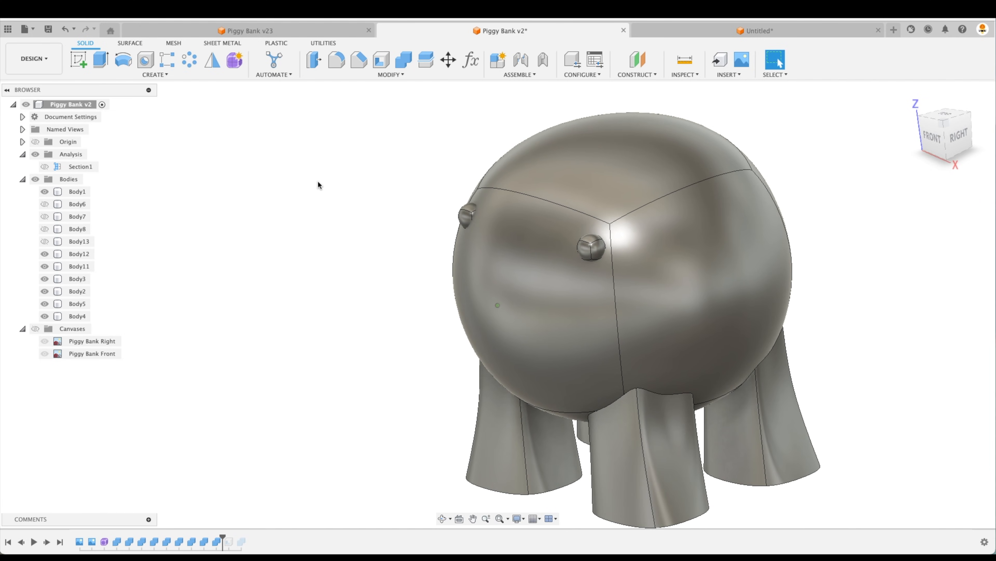
mouse_move(403, 59)
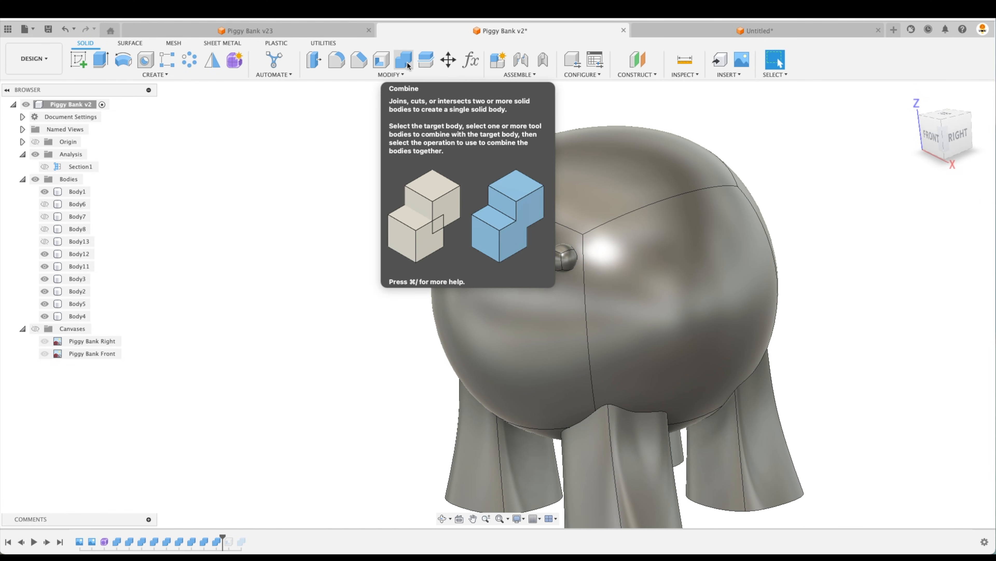
Join the leg bodies into Body1 with Combine, then repeat the join for the next parts
click(402, 59)
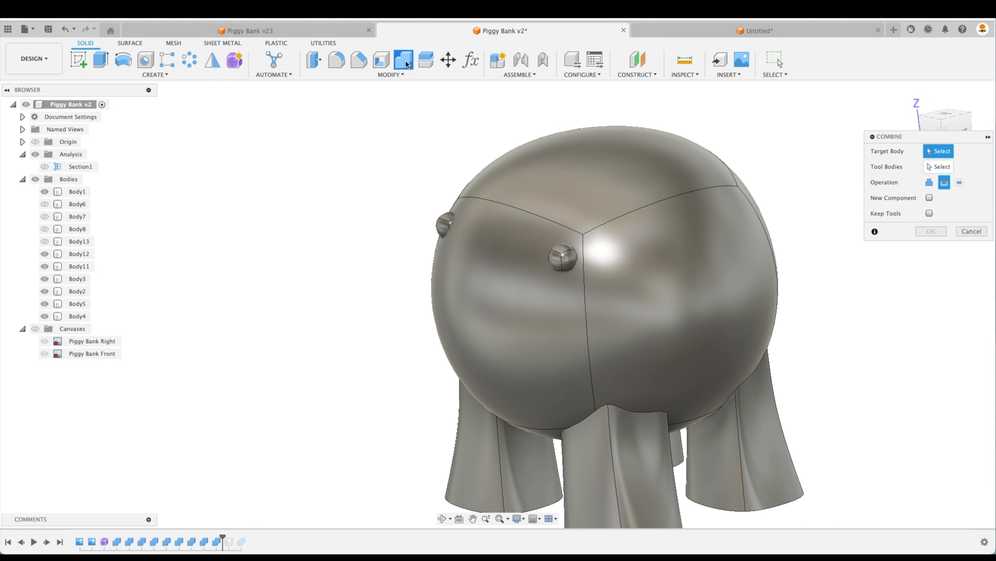
click(448, 222)
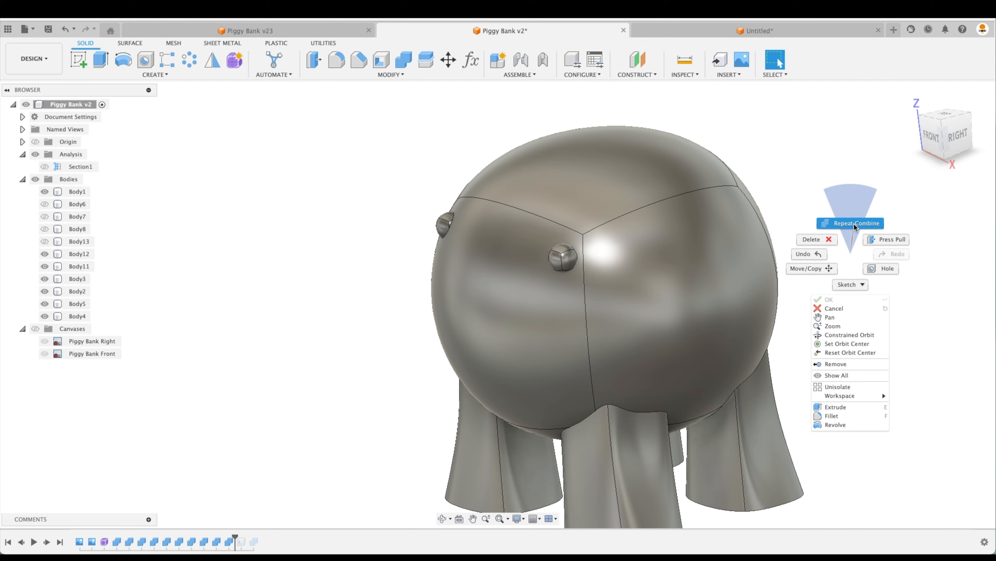
click(854, 223)
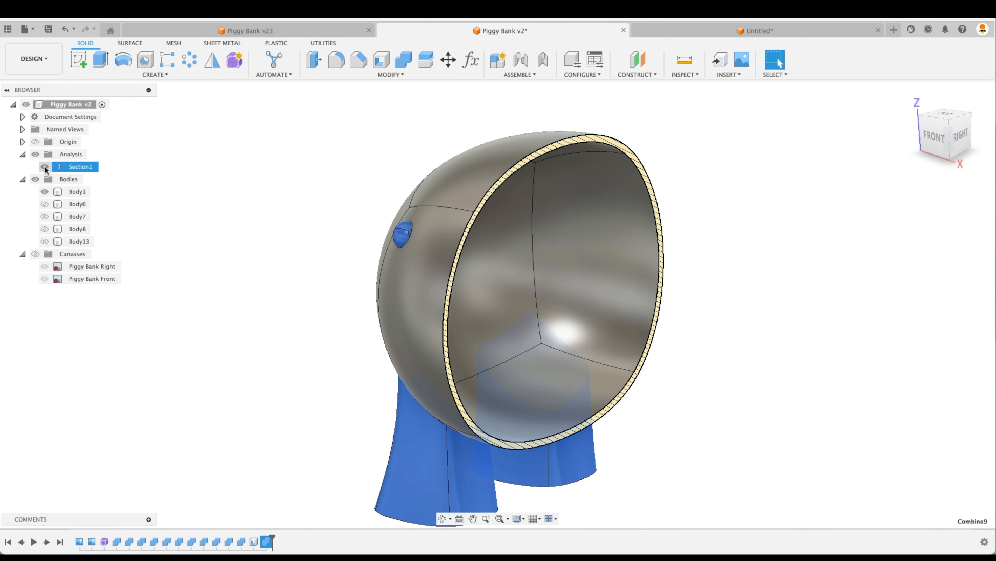
Hide Section1 and add the second ear to the Combine so all parts merge into Body1
click(44, 167)
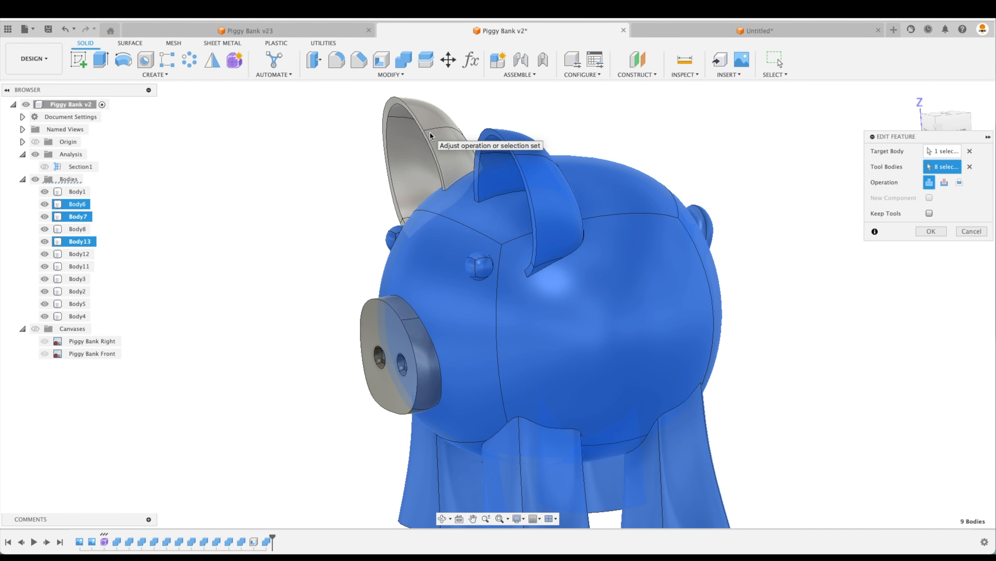
click(76, 229)
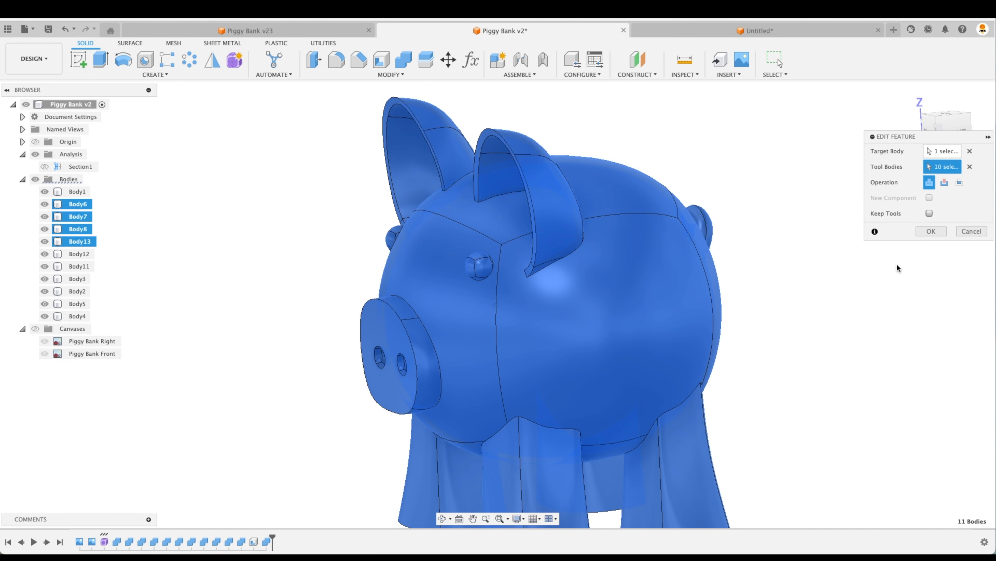
click(930, 230)
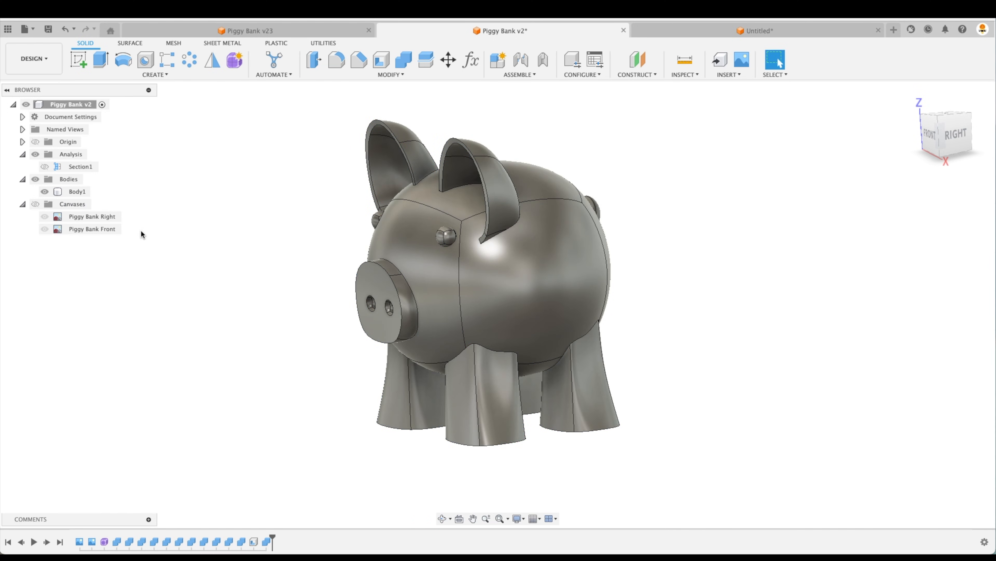
click(77, 191)
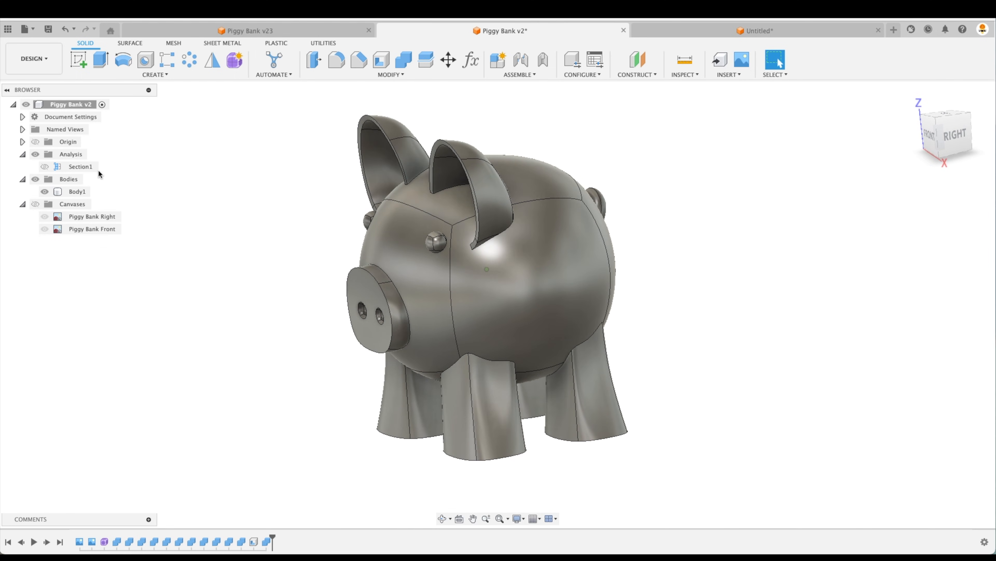
Create an offset construction plane 4.60 in above the XY plane and view the model from the top
click(43, 166)
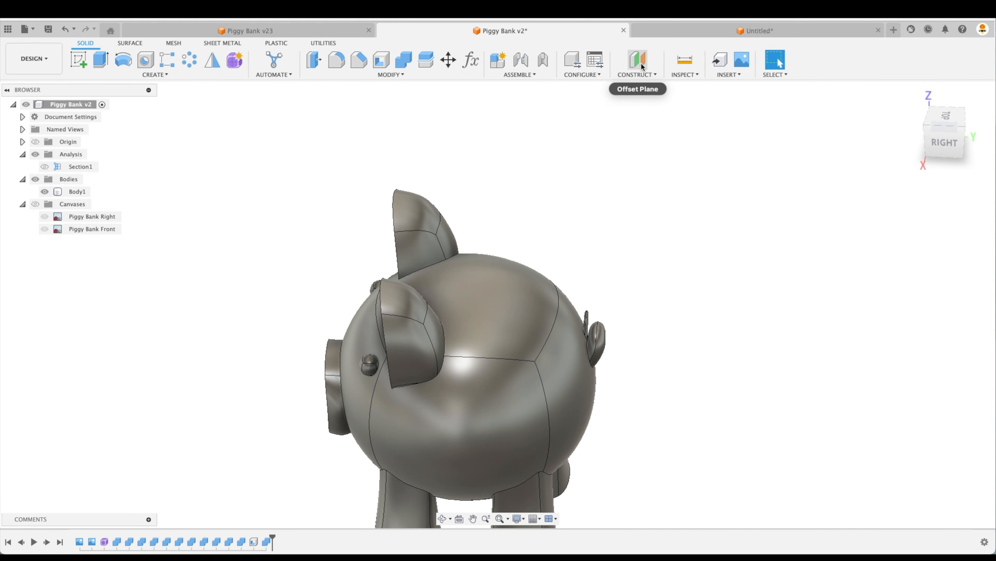
click(638, 59)
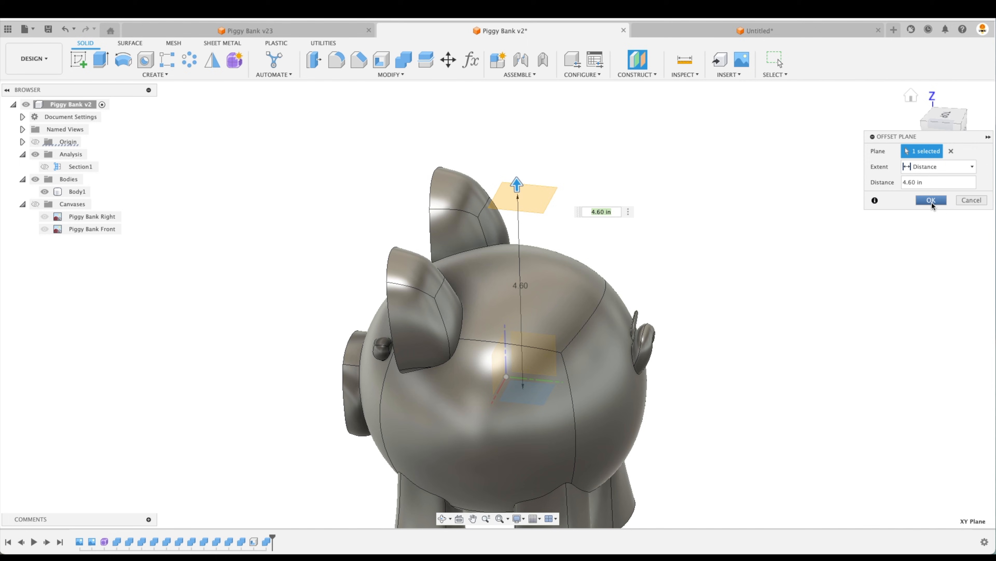
click(930, 200)
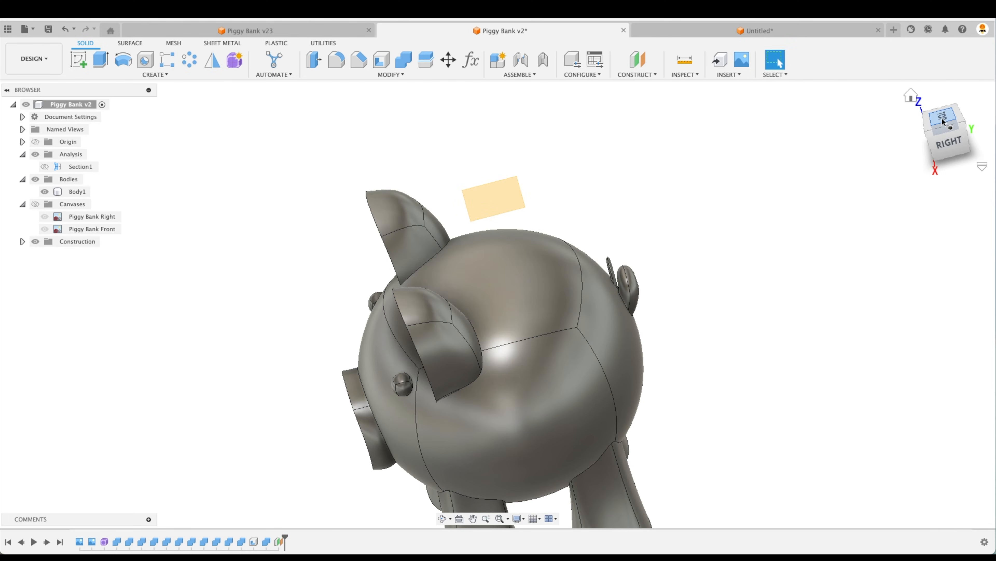
click(946, 104)
text(.25)
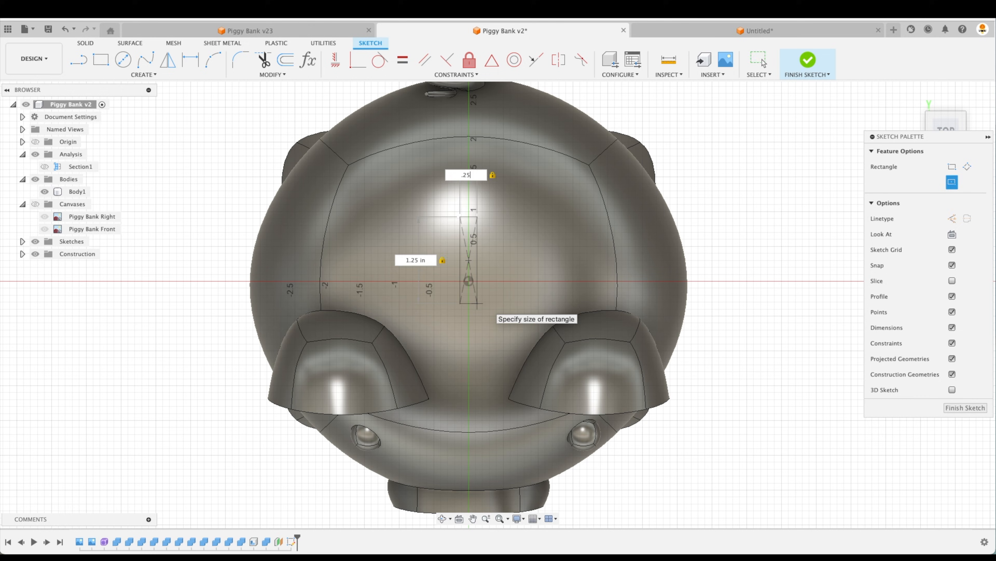
Confirm the 1.25 in by 0.25 in center rectangle for the coin slot
key(Return)
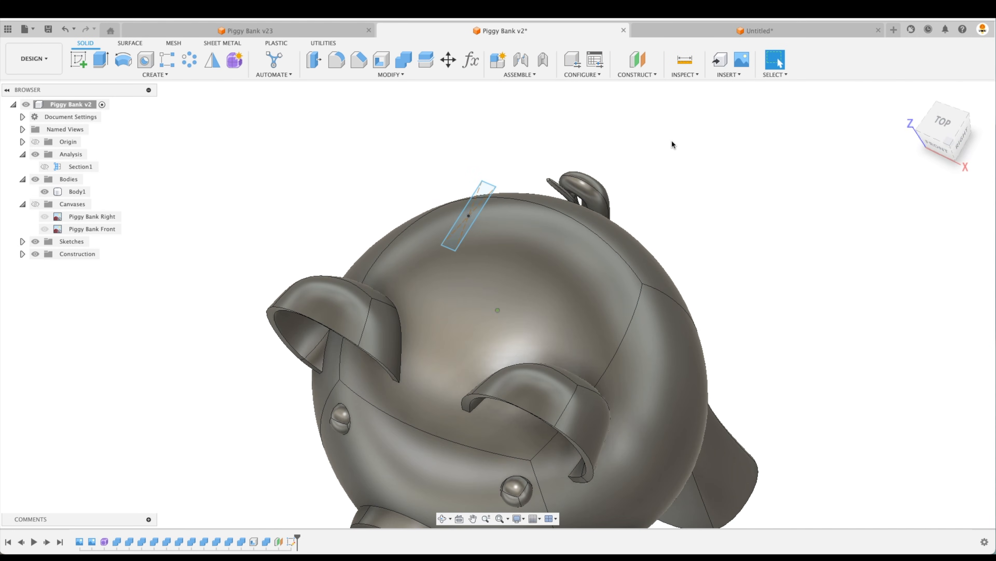
Extrude the rectangle -2.80 in as a Cut to form the coin slot
click(79, 59)
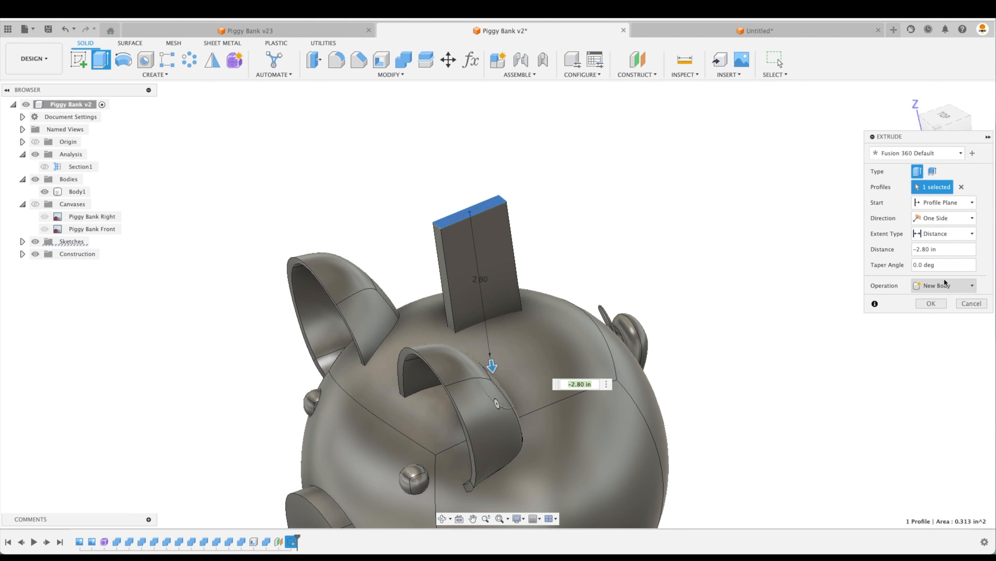
click(943, 284)
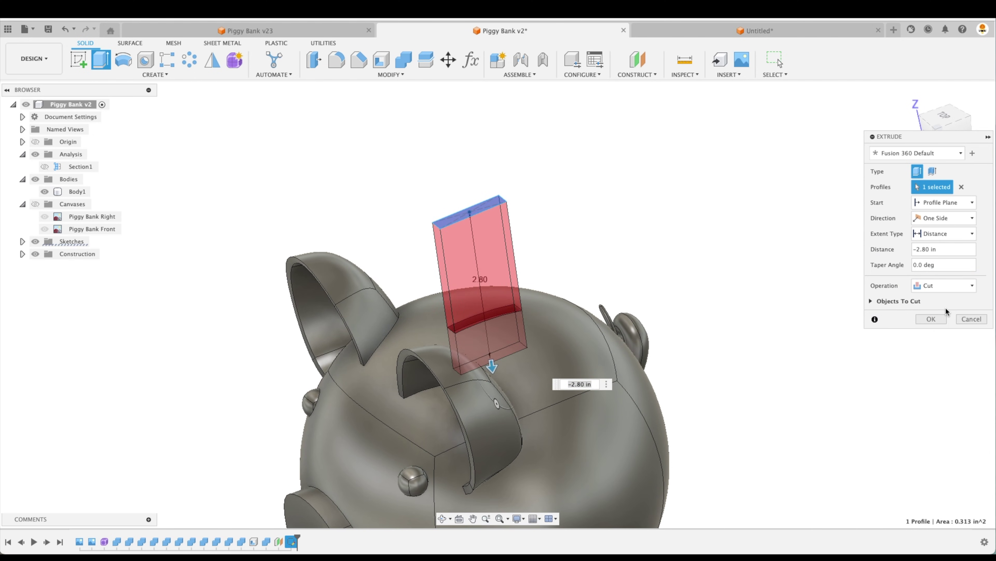
click(931, 318)
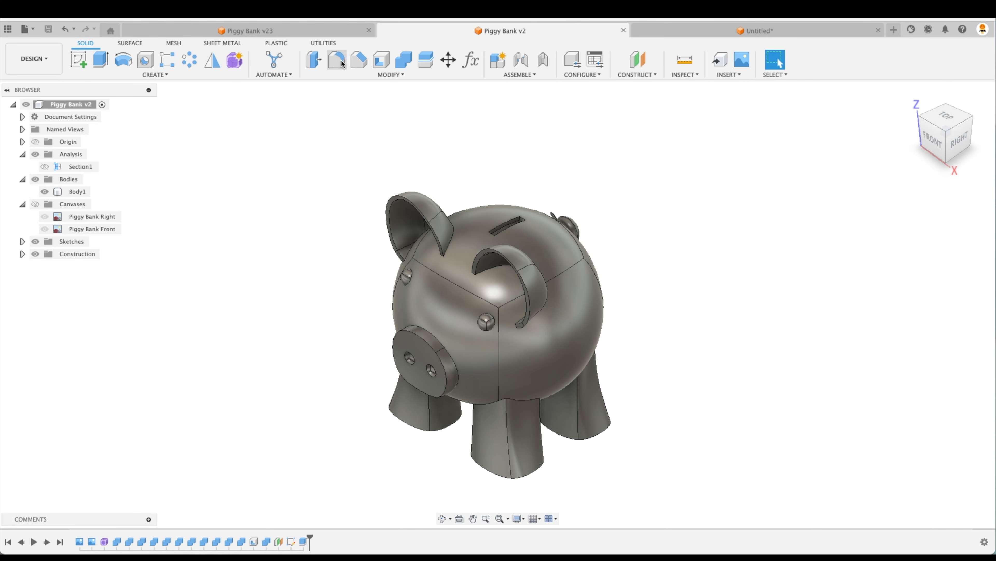
Fillet the ear edges with a 0.02 in radius
click(337, 59)
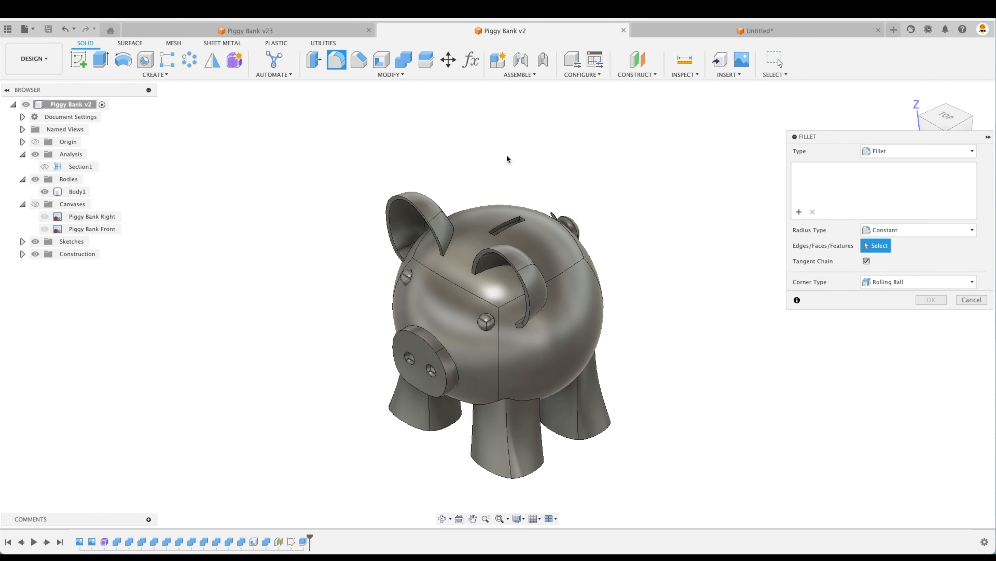
mouse_move(670, 246)
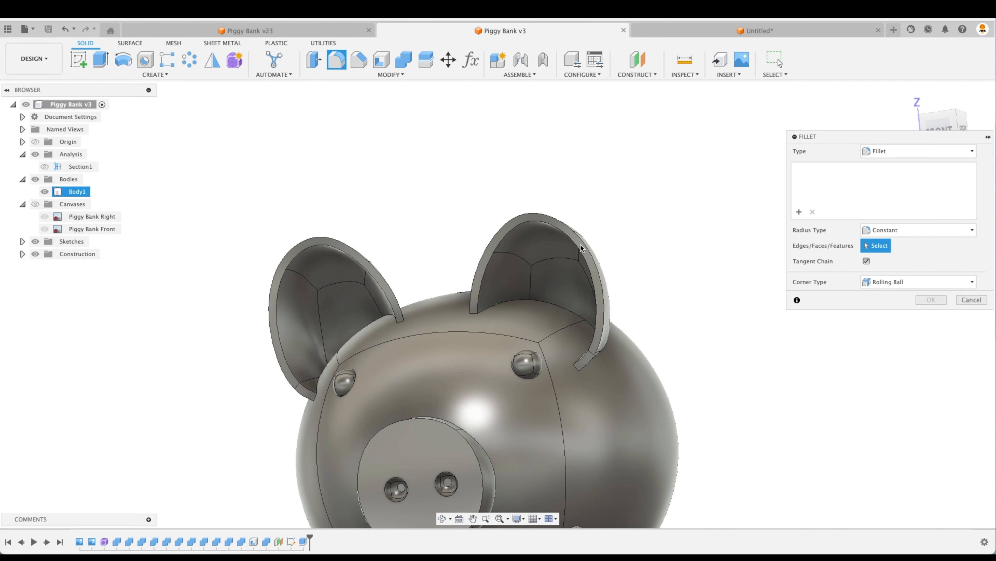
click(536, 226)
text(.1)
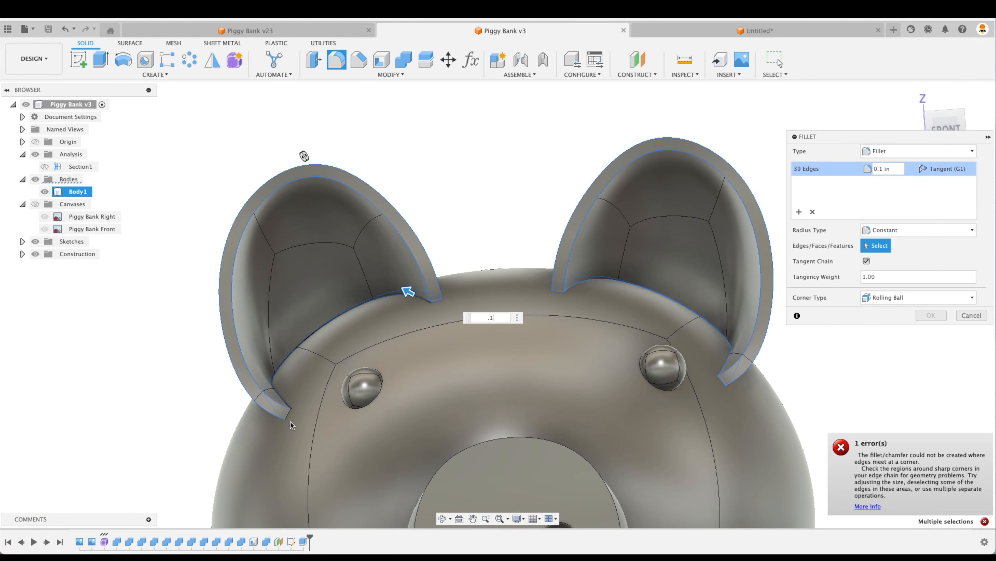
click(282, 411)
text(.05)
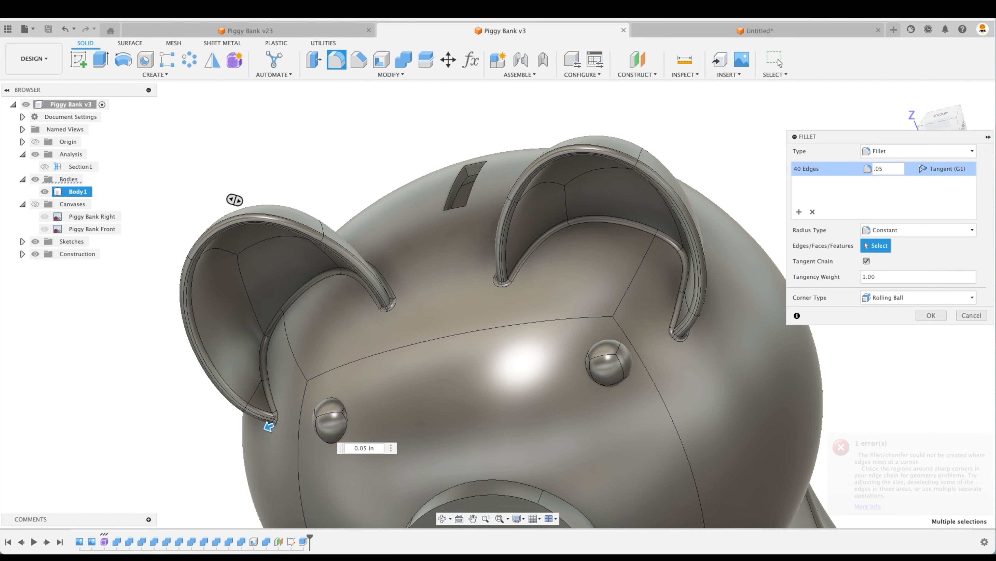
text(0.02 in)
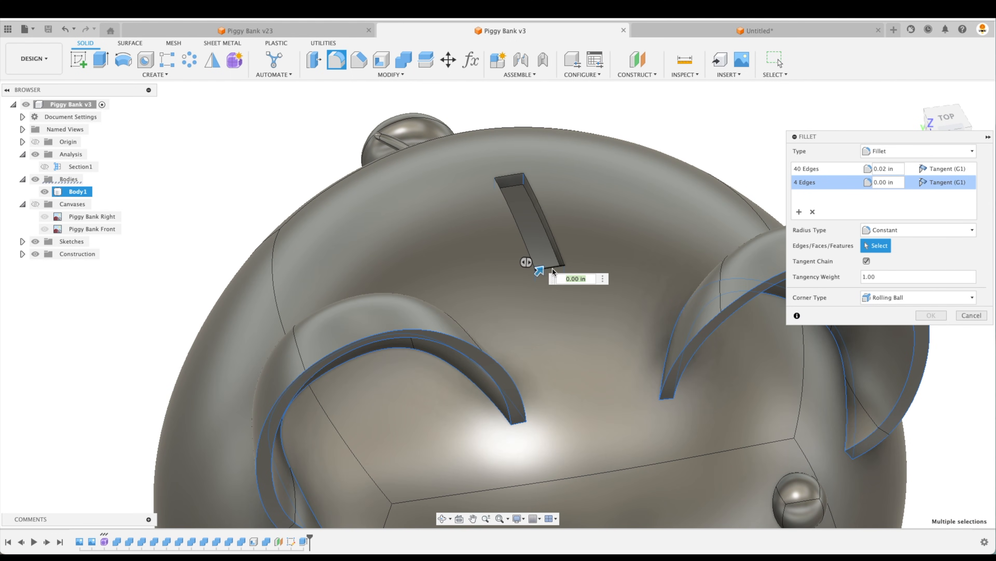
Add edge sets for the coin slot and remaining edges, then apply all fillets
click(522, 219)
text(.1)
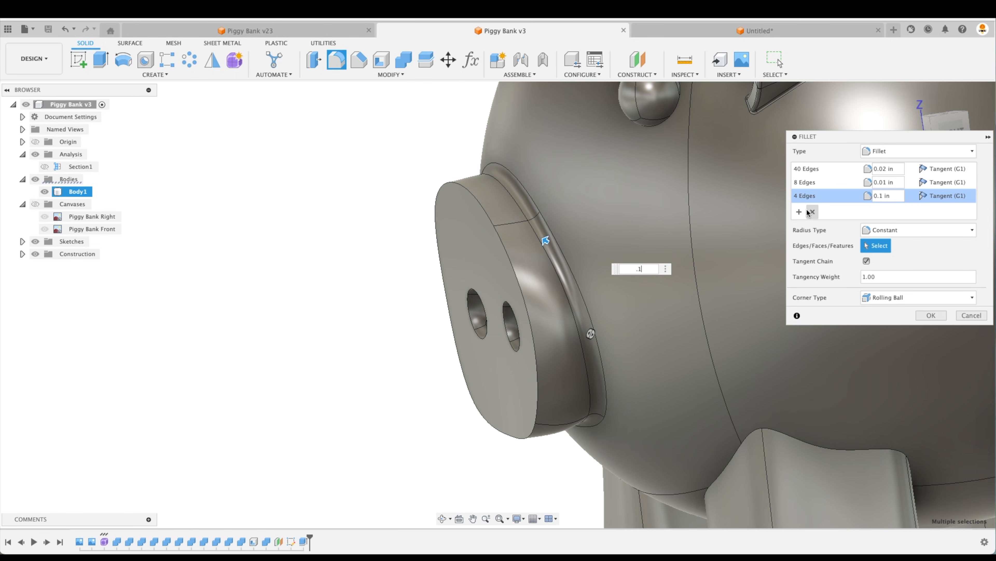
click(799, 211)
text(.2)
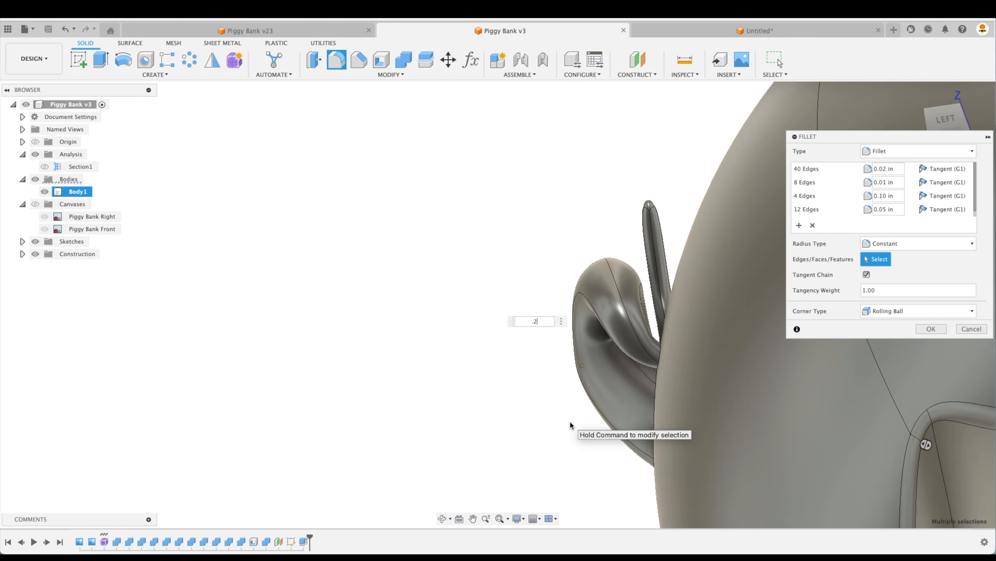
click(930, 328)
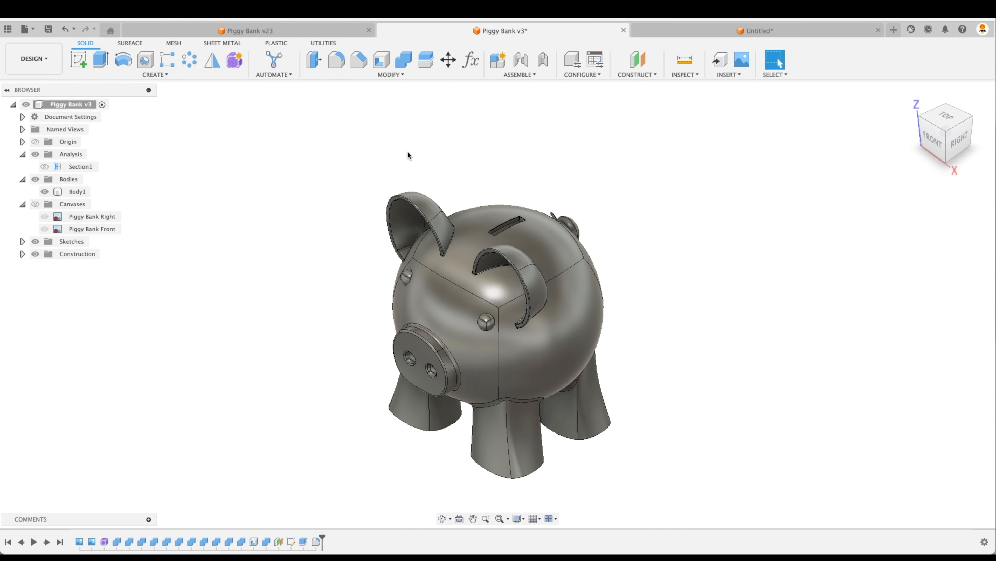
Bring up the context options for Body1 to reach its Appearance settings
right_click(77, 192)
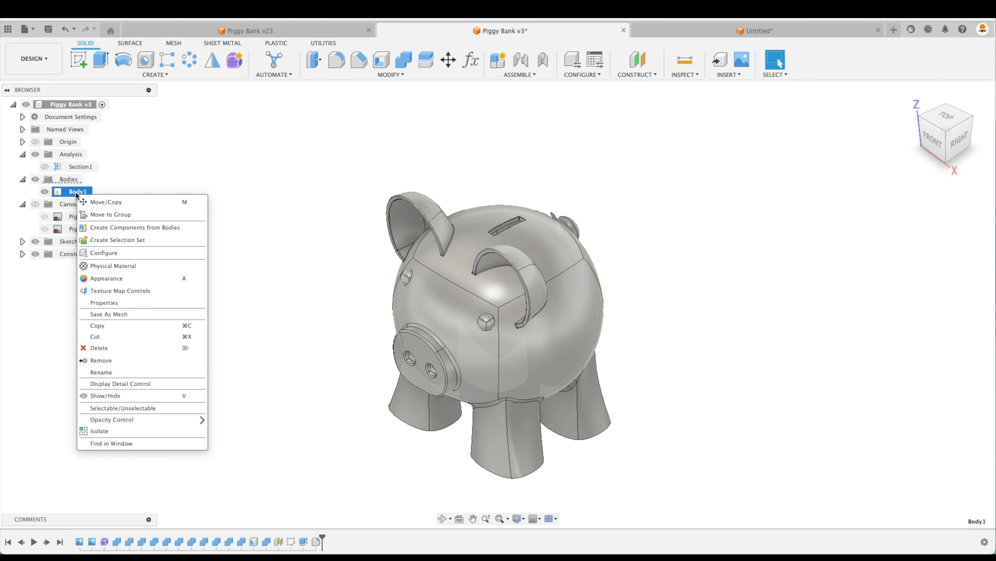
mouse_move(124, 314)
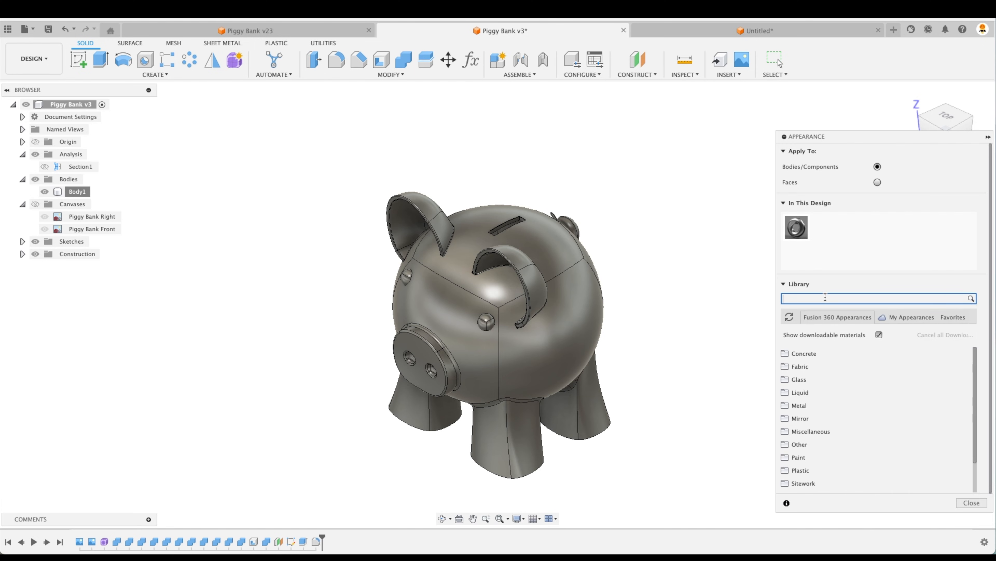
Search 'powder', apply Powder Coat - Rough (Blue) and lighten its colour
text(pow)
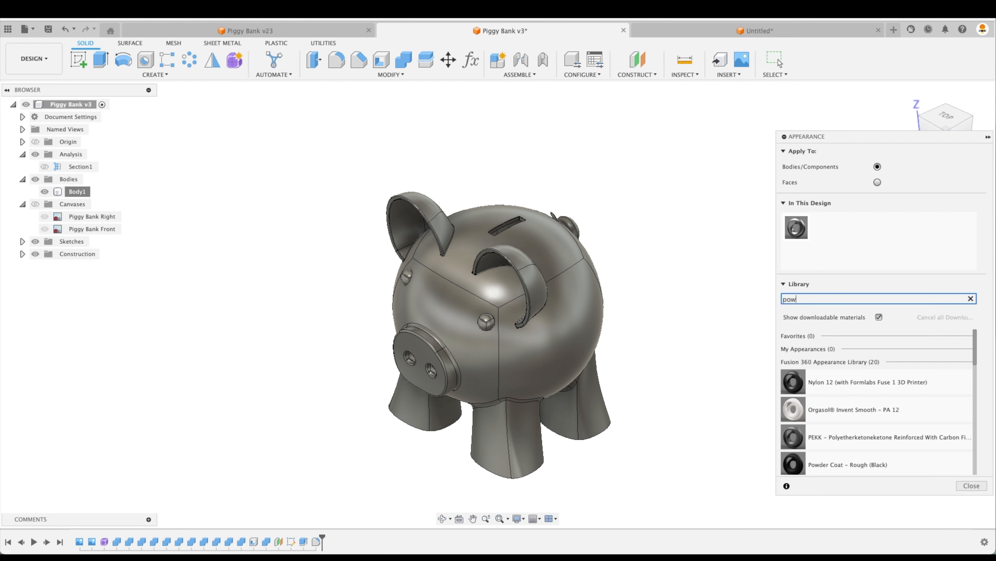
text(der)
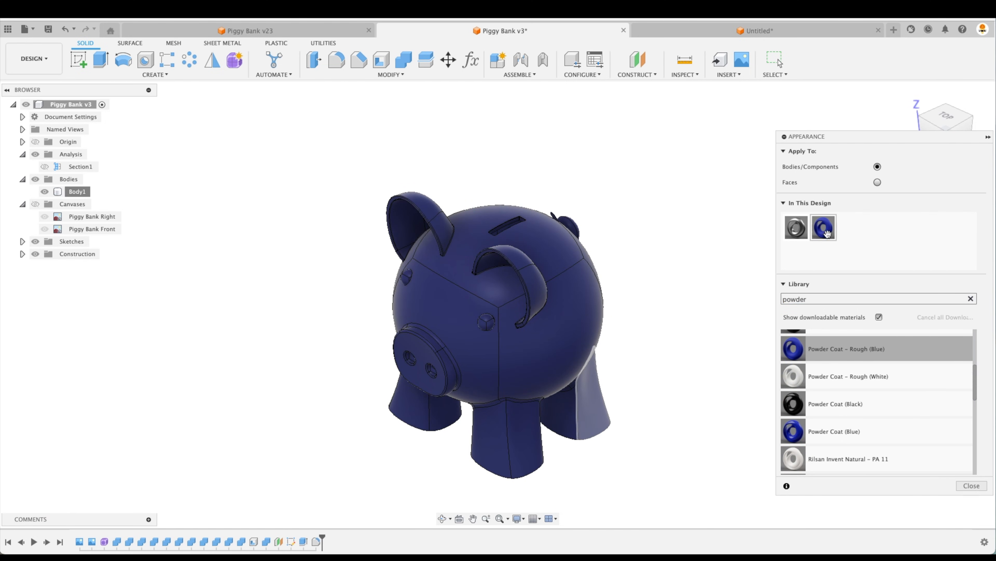
mouse_move(824, 227)
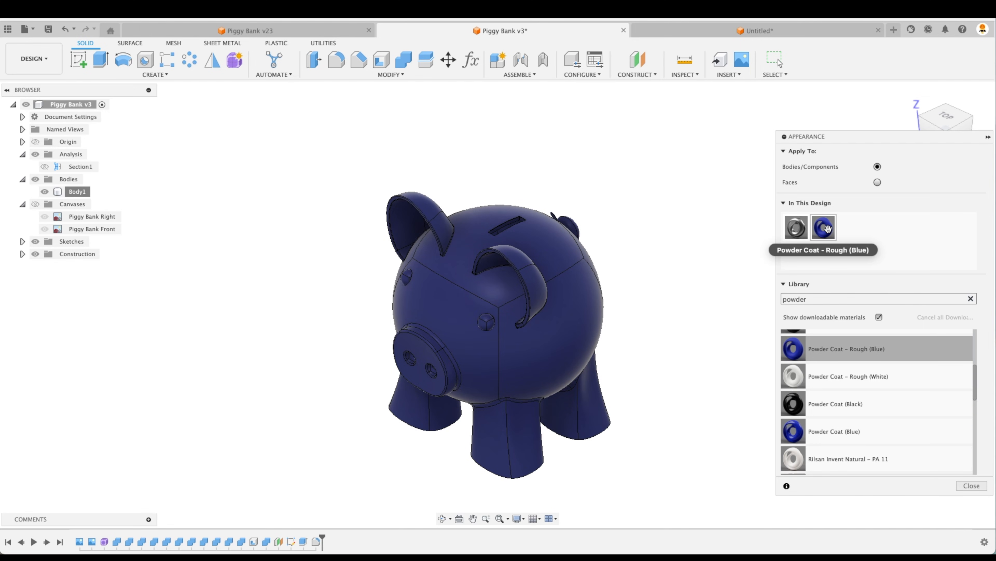
double_click(823, 227)
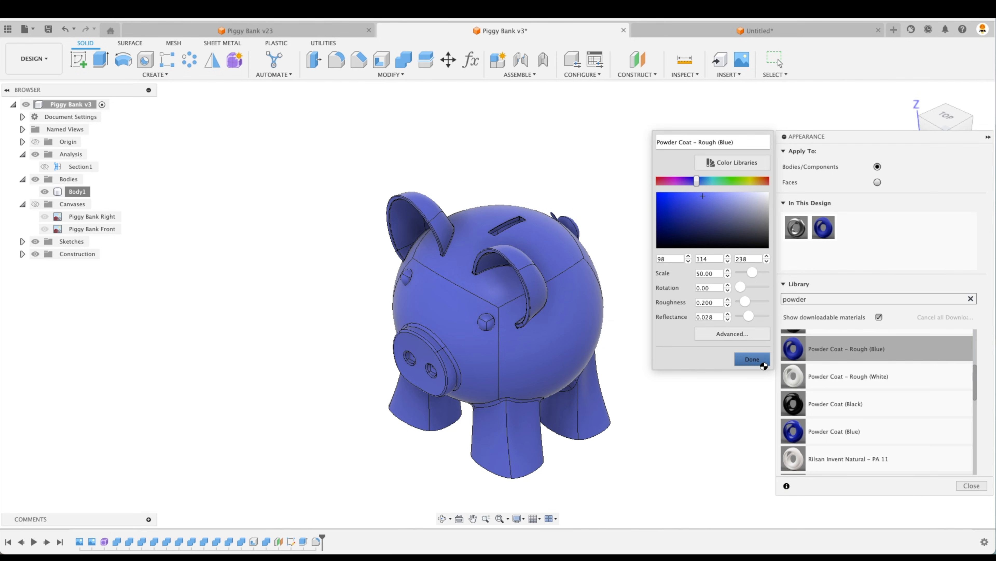
click(752, 359)
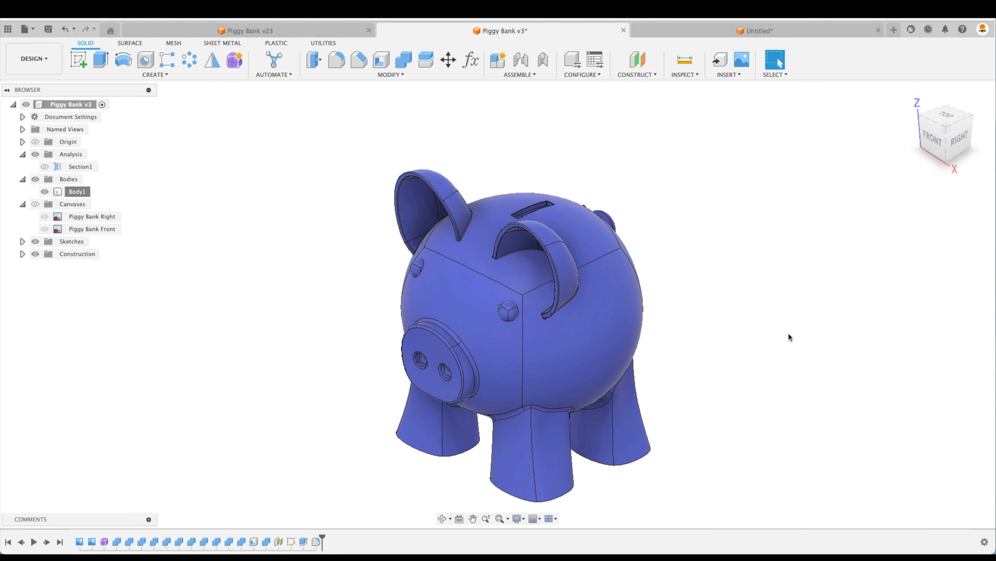
Switch Apply To: Faces so black can go on the eye and nostril faces
scroll(up, 3)
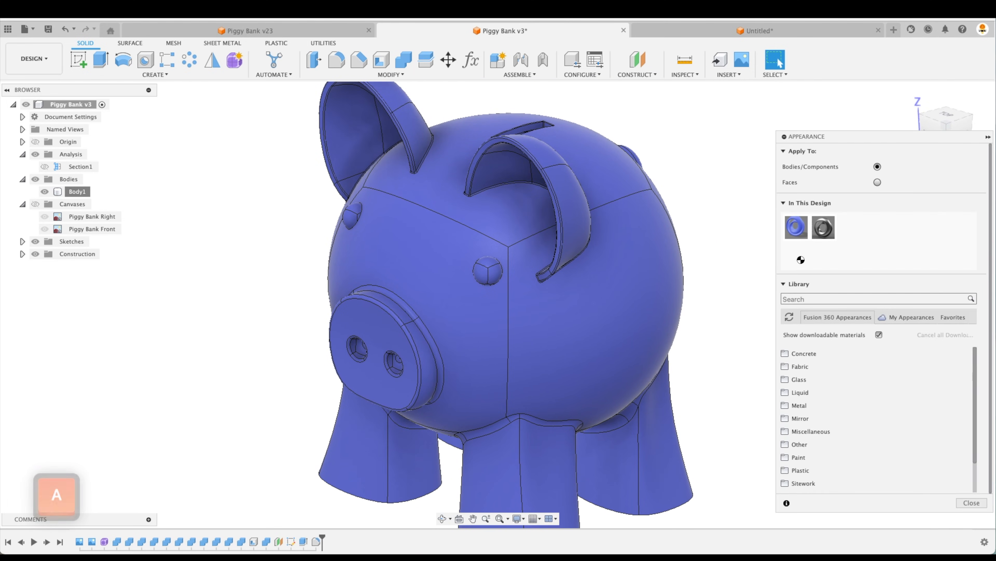
click(878, 182)
text(black)
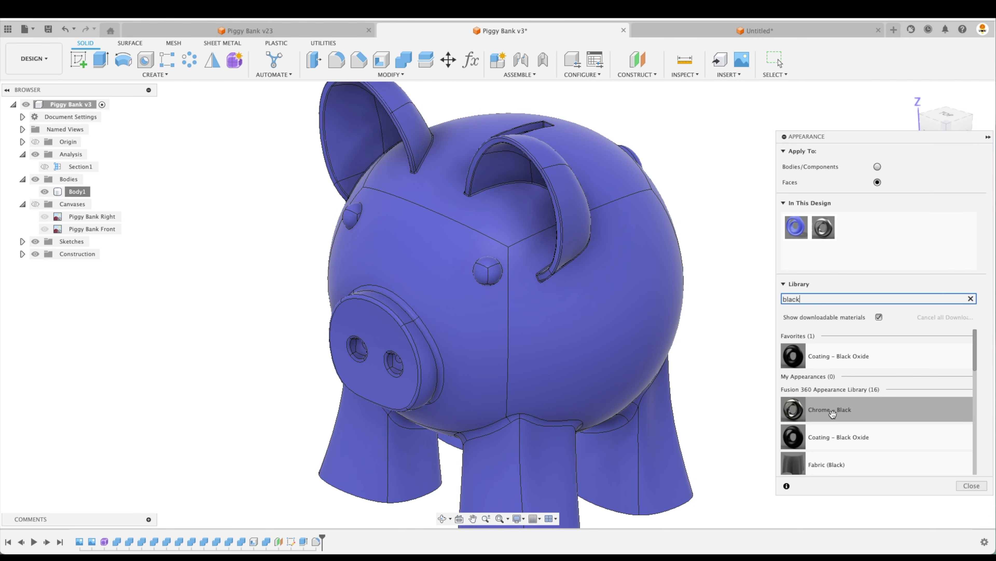
mouse_move(836, 437)
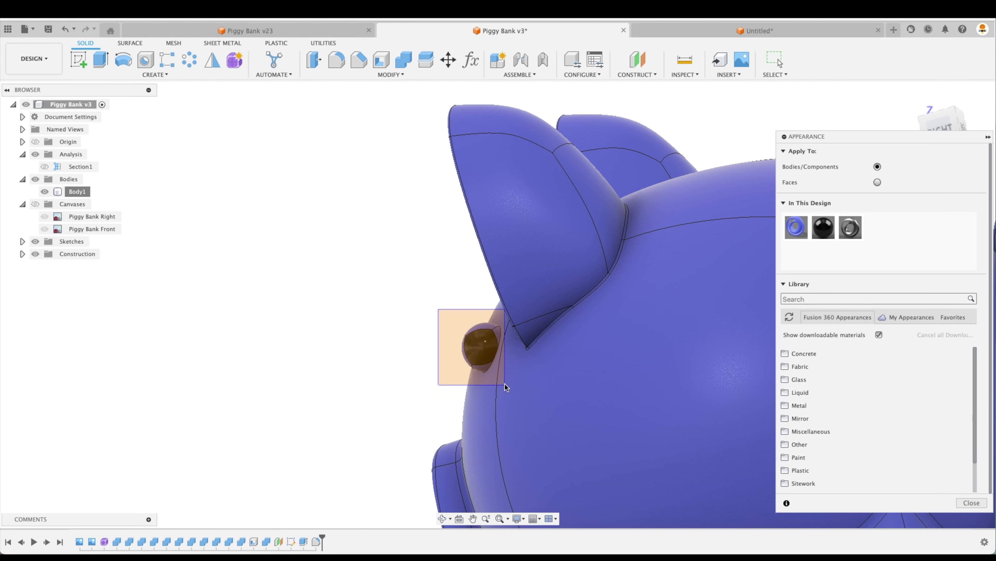
mouse_move(824, 226)
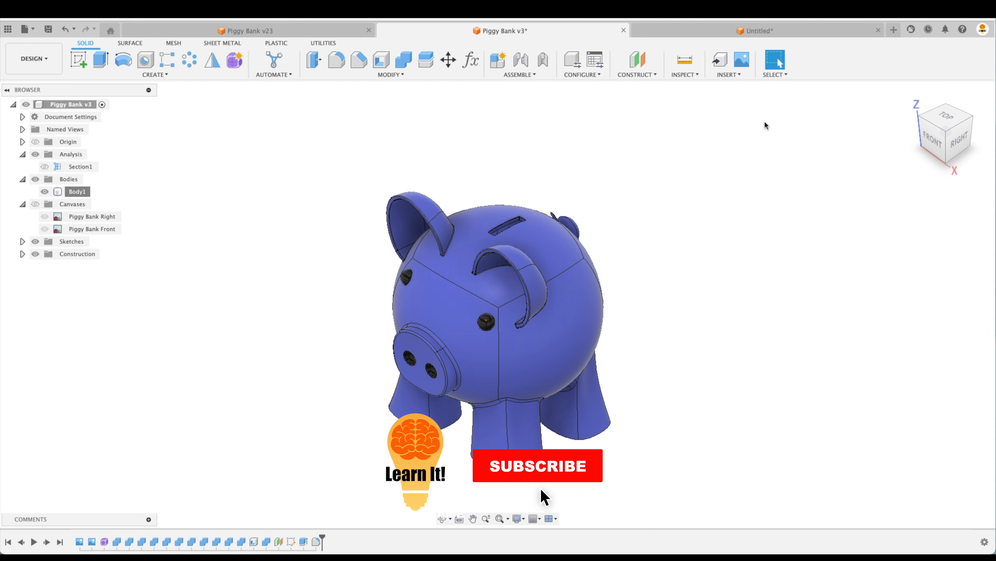
click(537, 465)
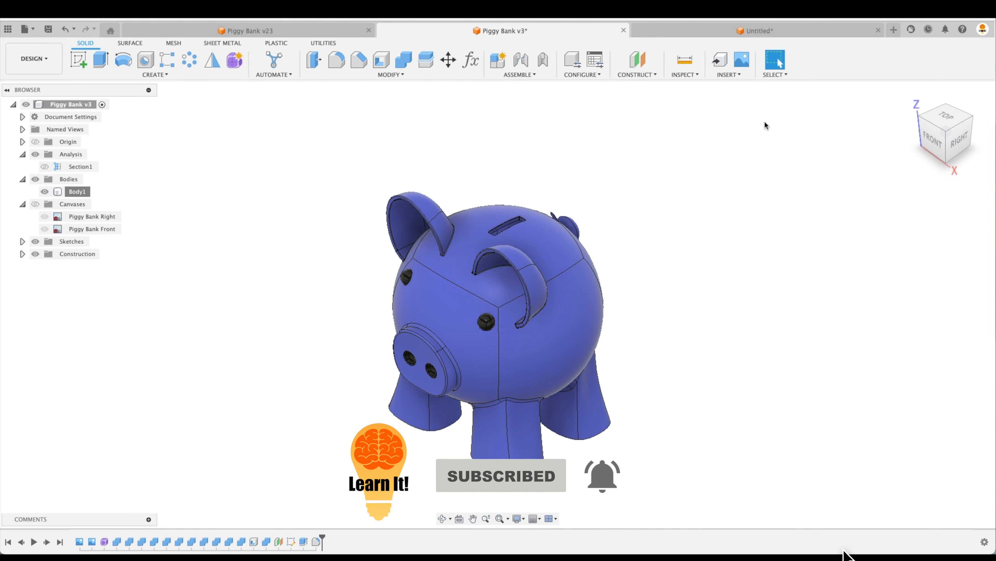